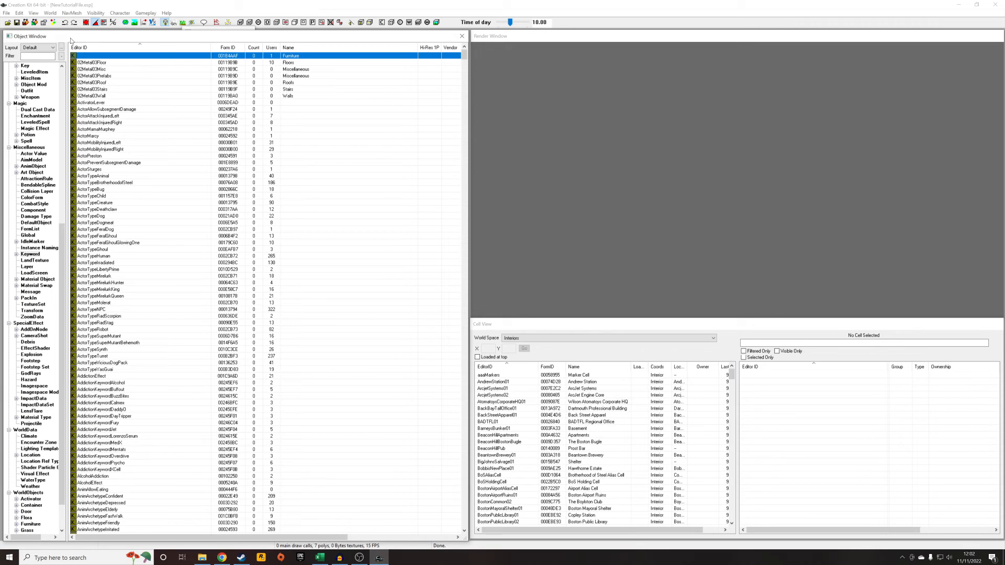
mouse_move(122, 100)
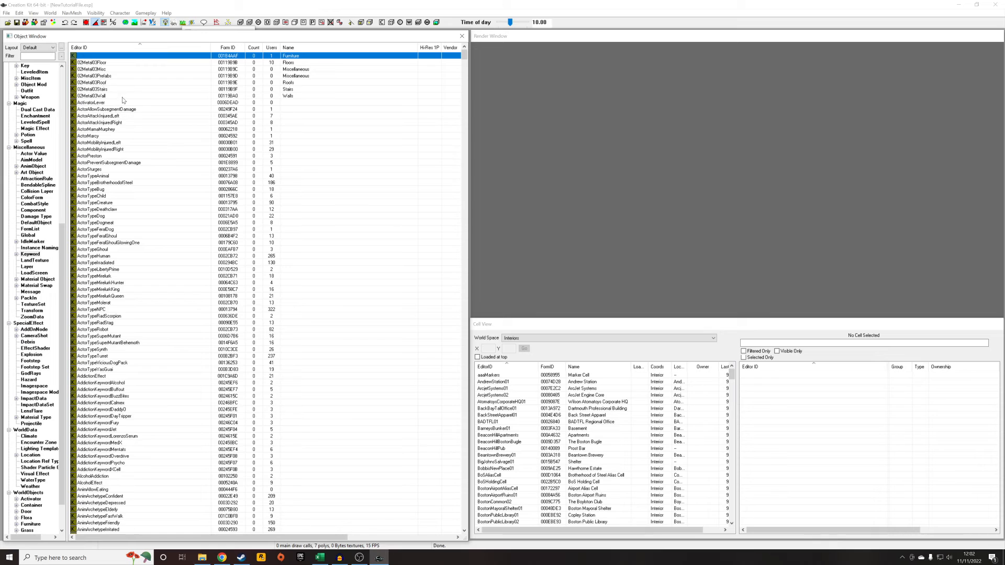
mouse_move(184, 42)
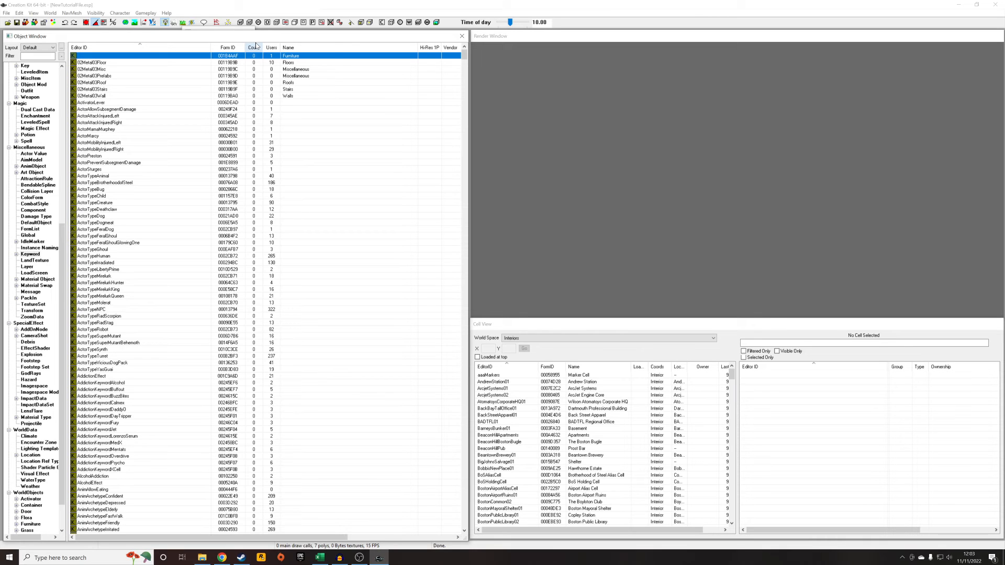
mouse_move(253, 45)
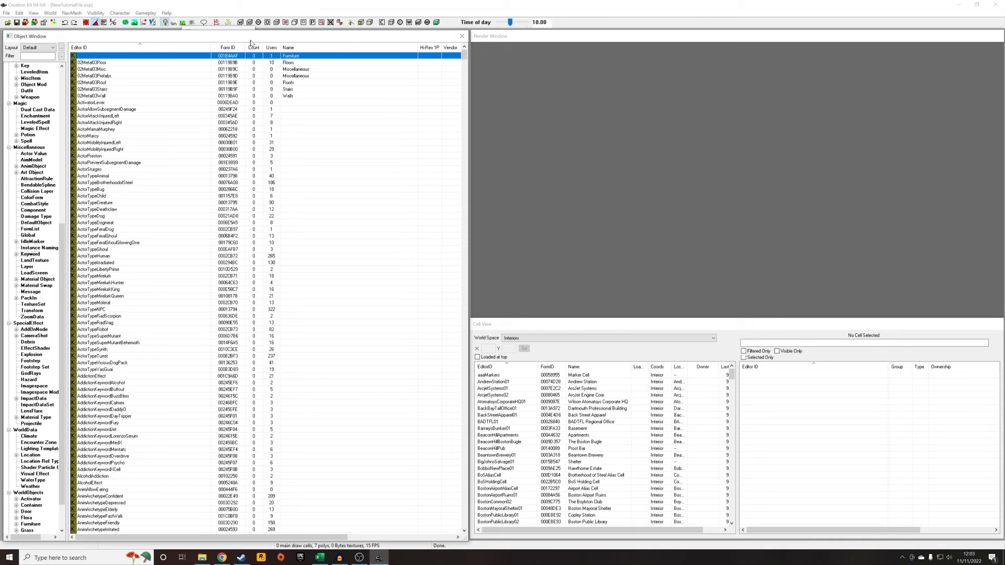
mouse_move(248, 40)
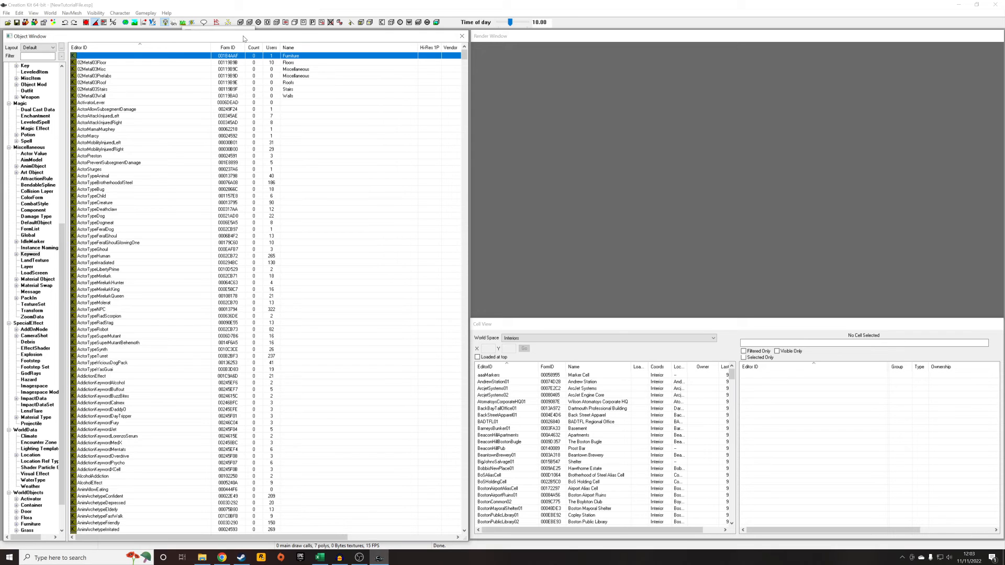
mouse_move(188, 126)
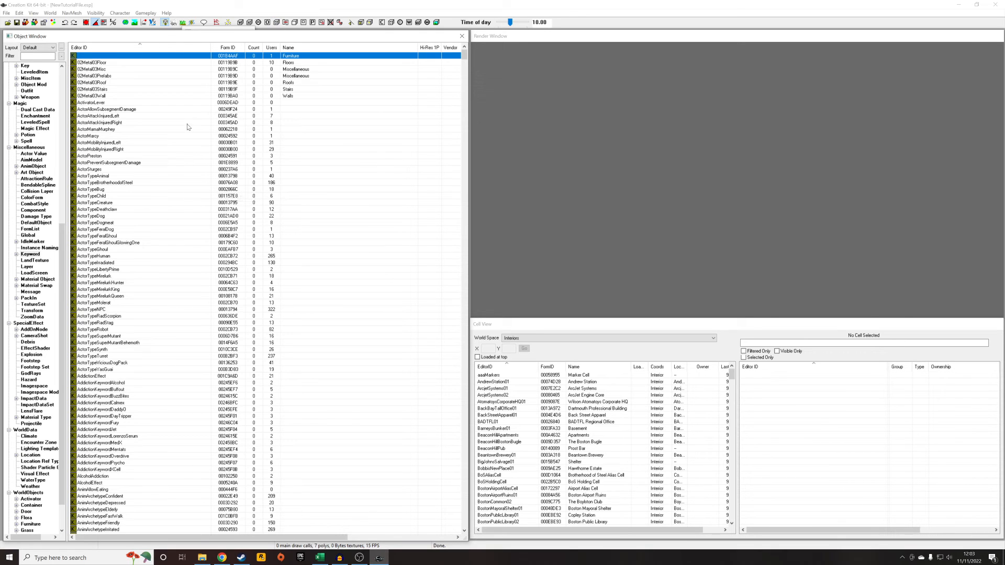
mouse_move(199, 171)
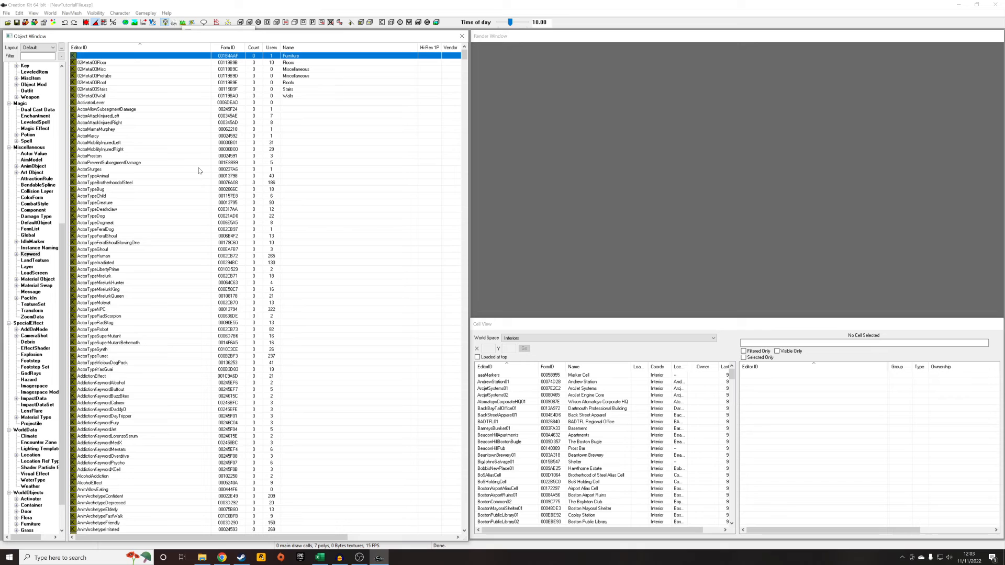
mouse_move(110, 171)
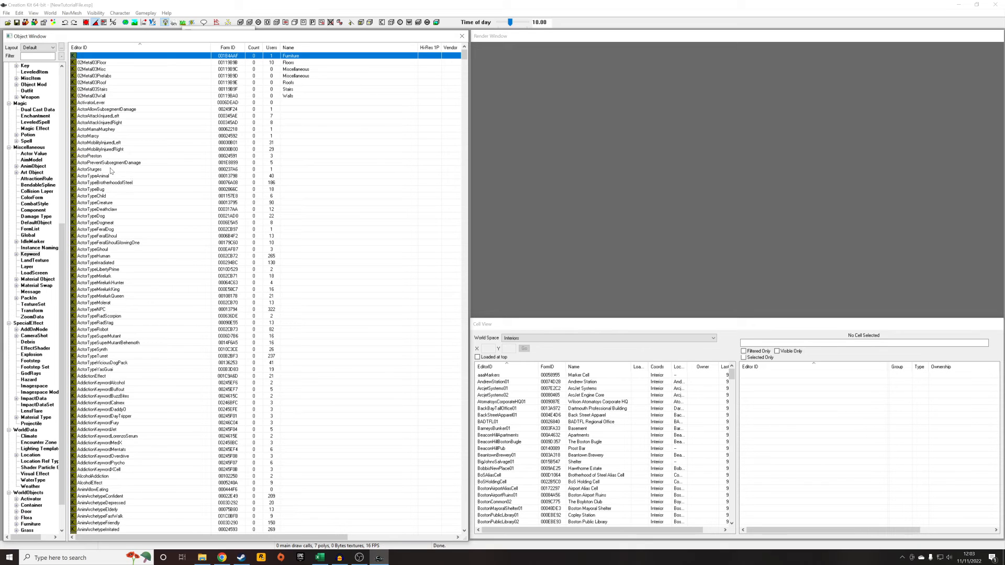
mouse_move(220, 117)
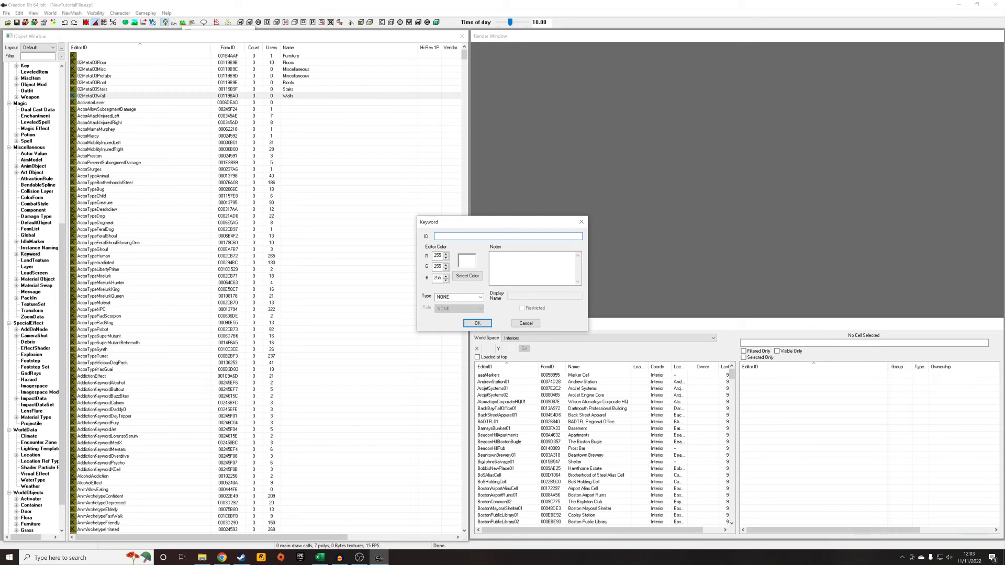
Step: Enter Tutorial_WorkbenchKeyword as the new keyword's ID and confirm it
text(Tutorial_WorkbenchKeyword)
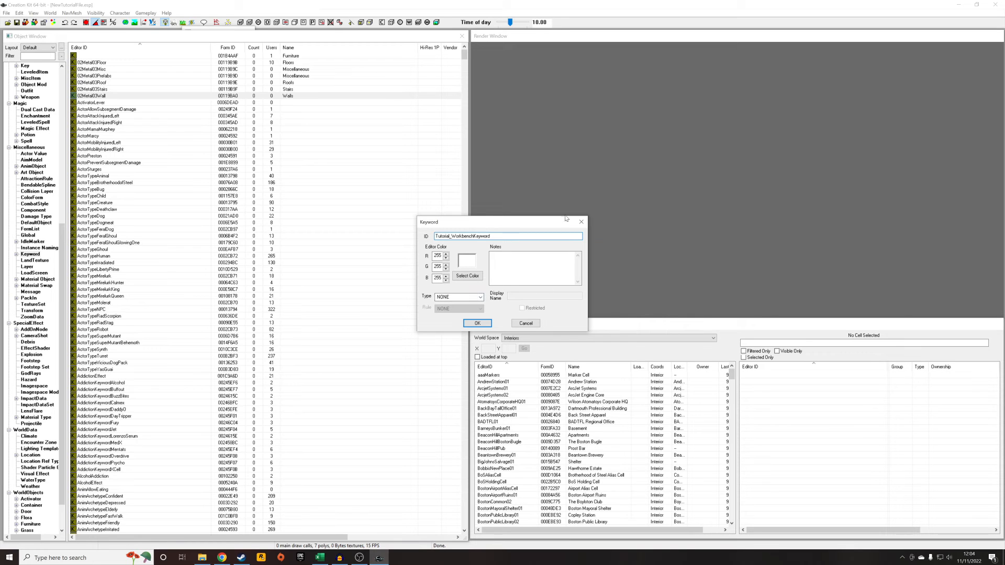
click(476, 323)
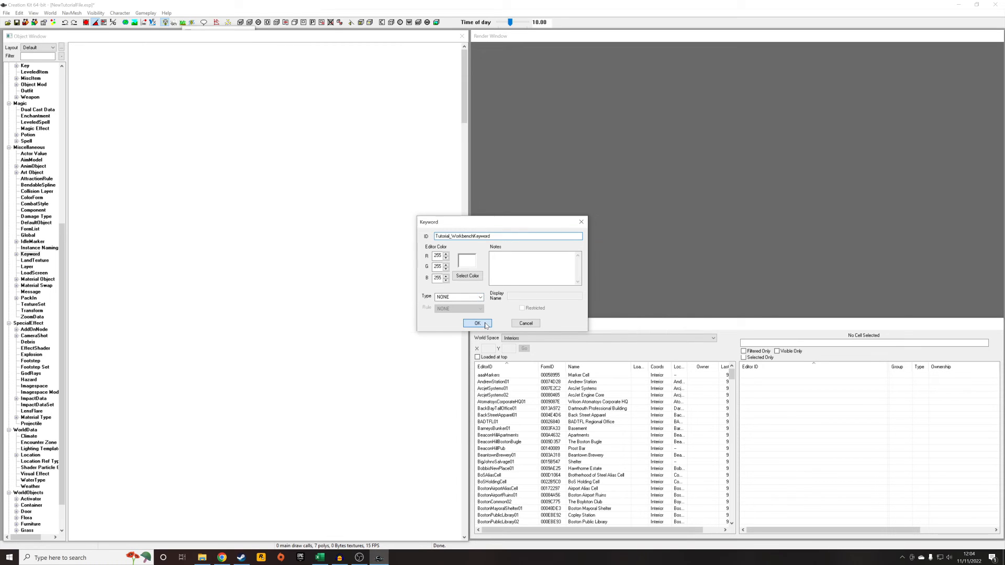
click(475, 322)
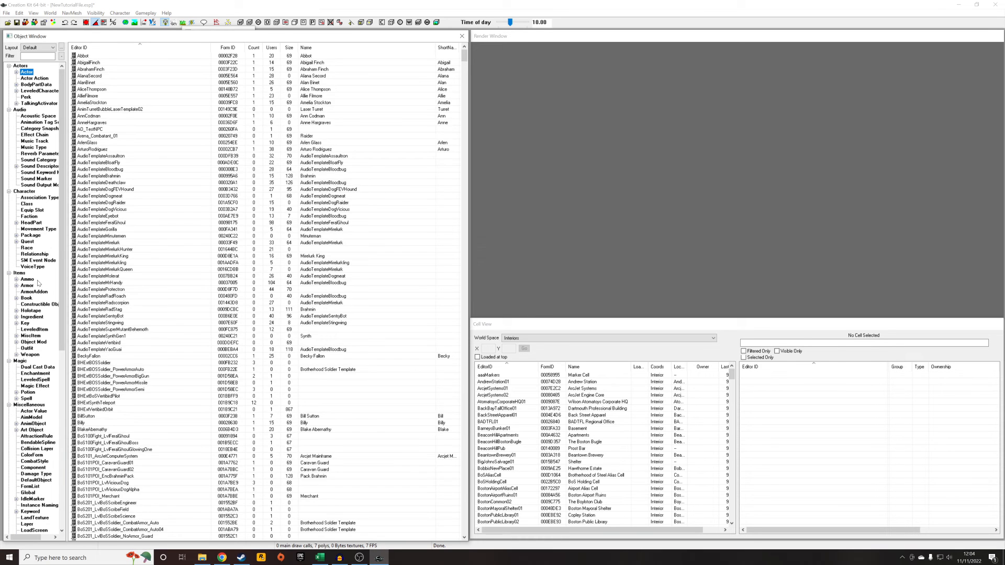
Step: Show Furniture records filtered by 'workb' and select WorkbenchChemistryA
click(29, 486)
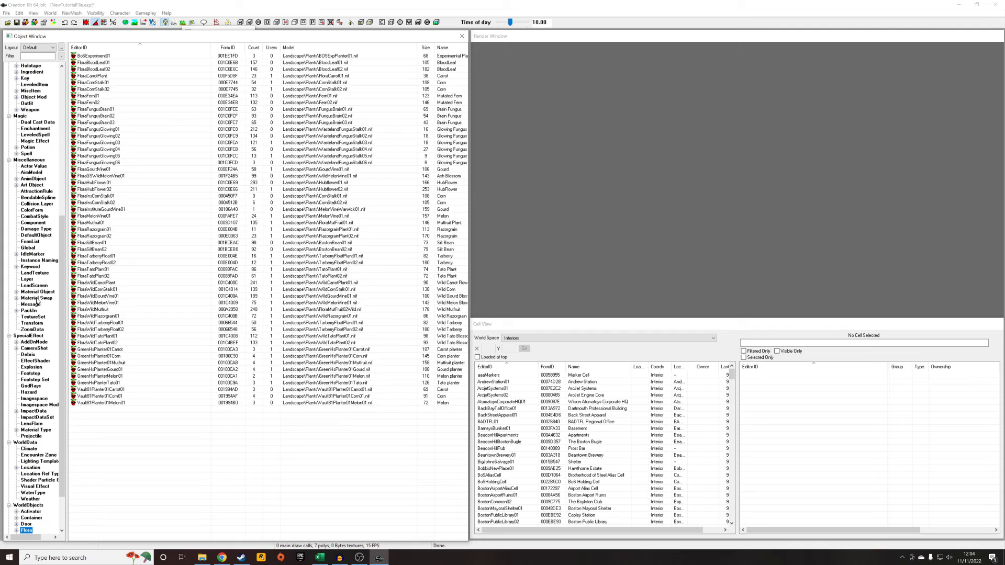
click(31, 530)
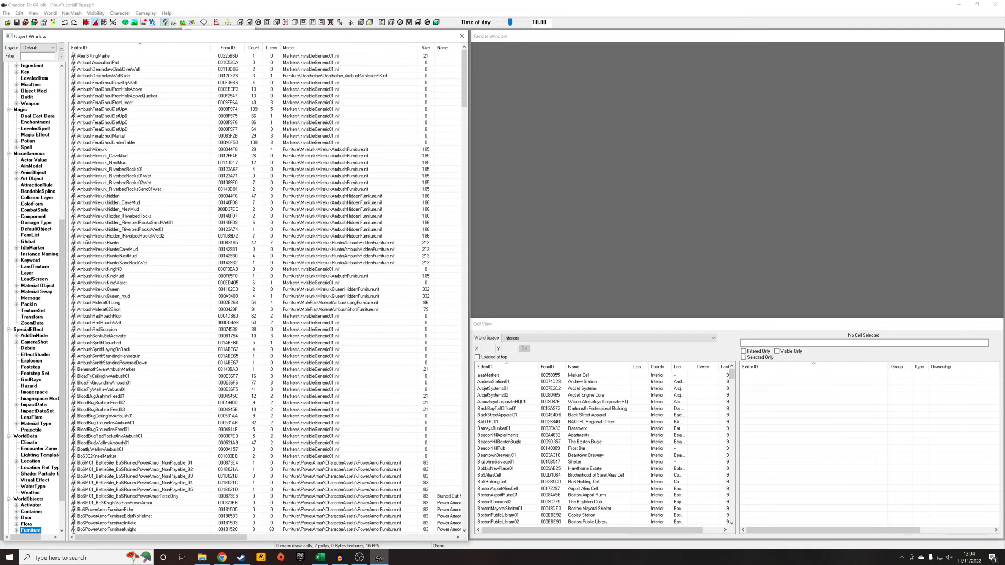
mouse_move(115, 176)
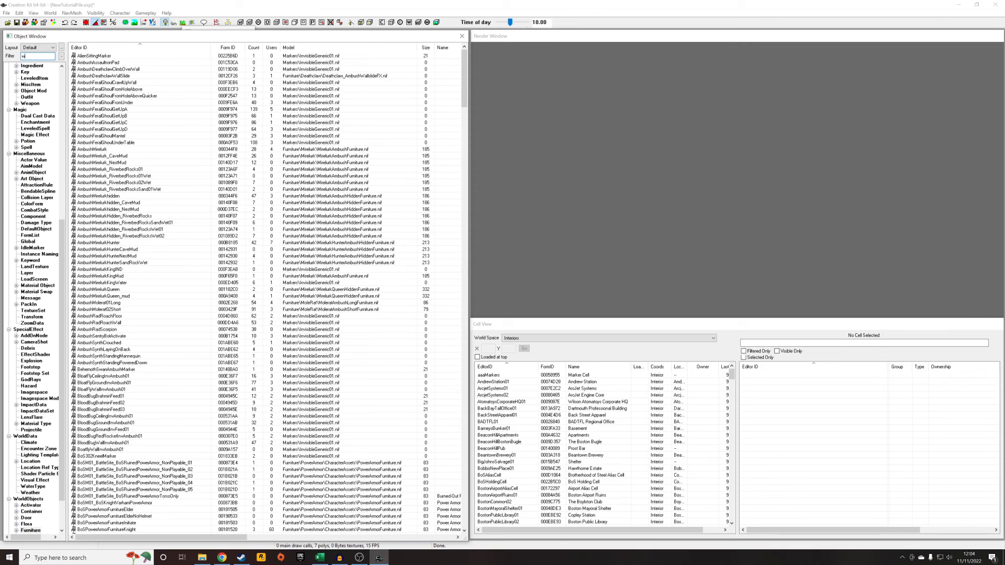
text(workb)
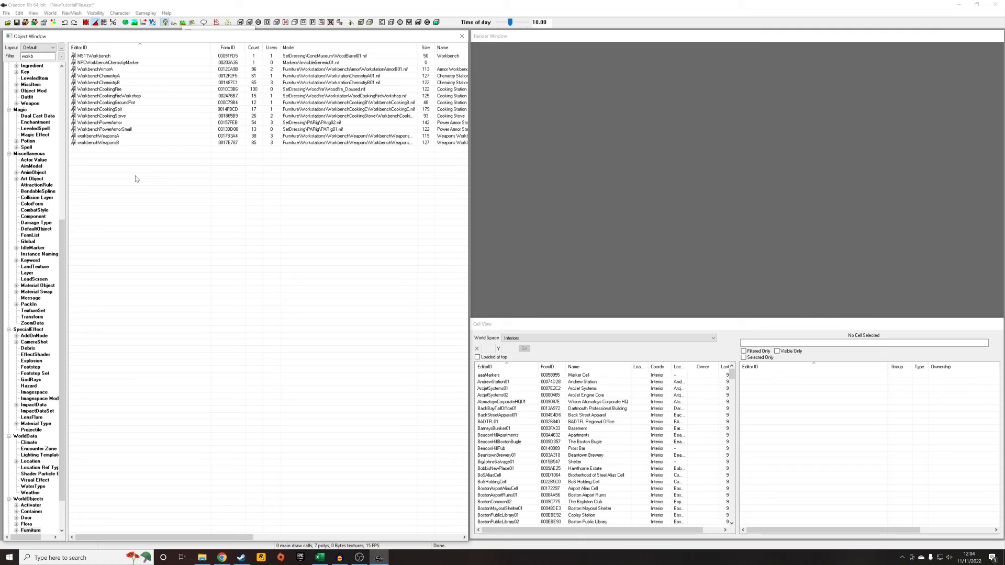
mouse_move(105, 82)
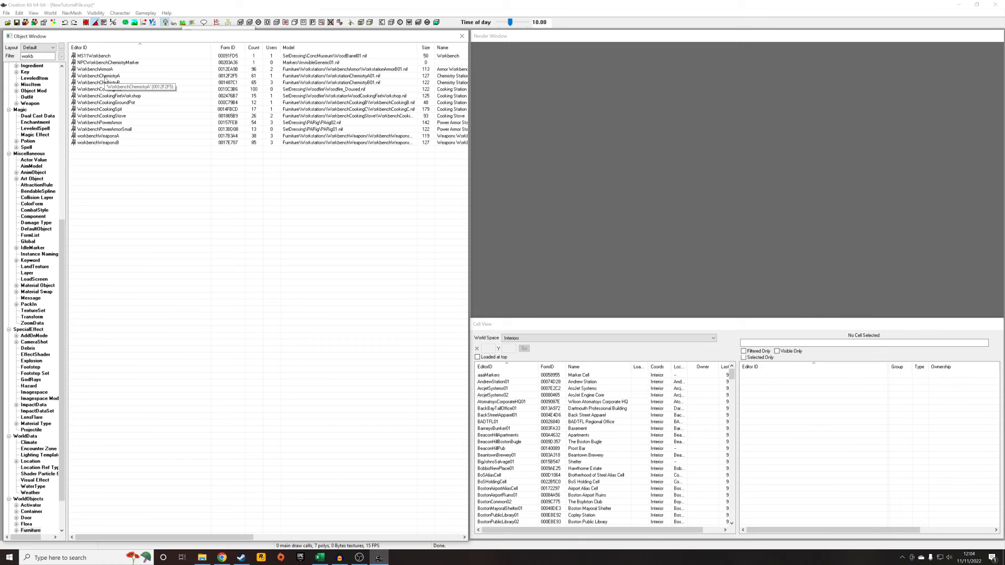
click(96, 75)
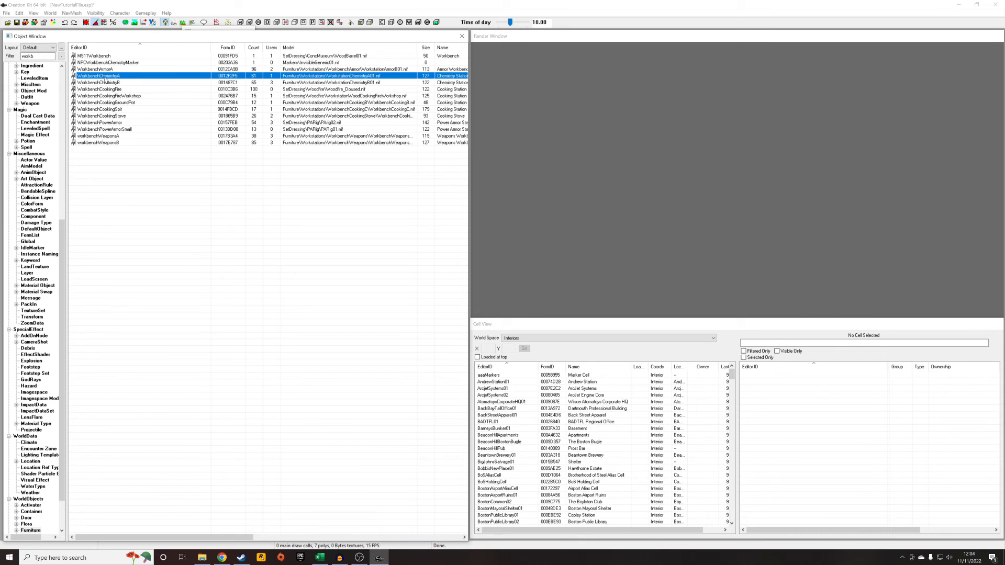
Step: Open WorkbenchChemistryA's Furniture dialog and leave the bench type on Alchemy
double_click(96, 75)
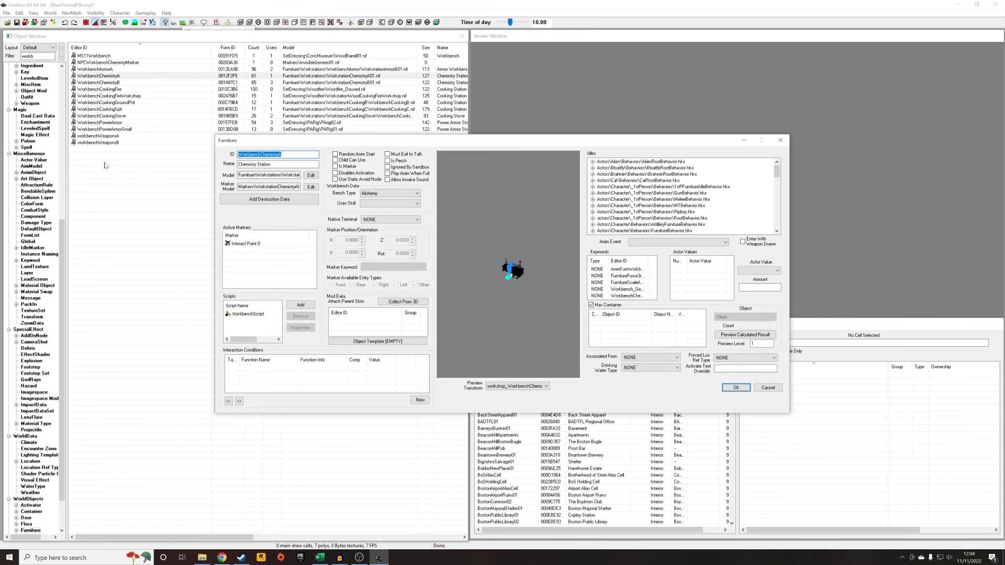
click(413, 194)
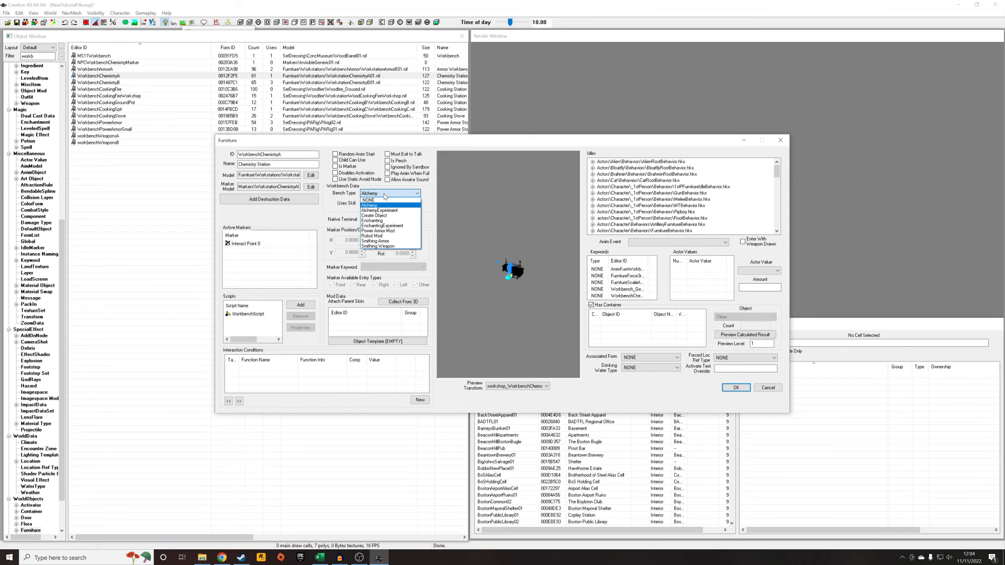
mouse_move(393, 236)
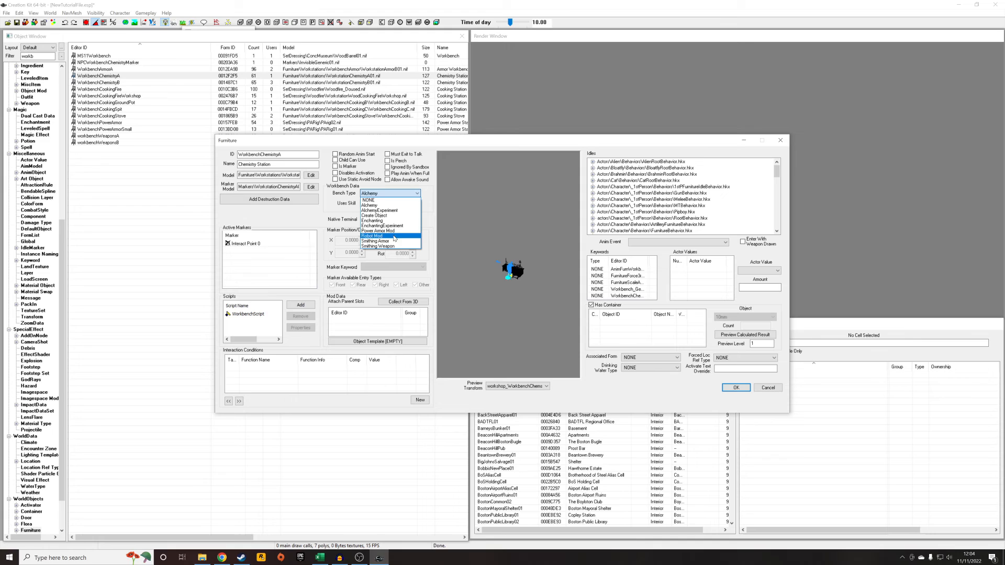
mouse_move(378, 210)
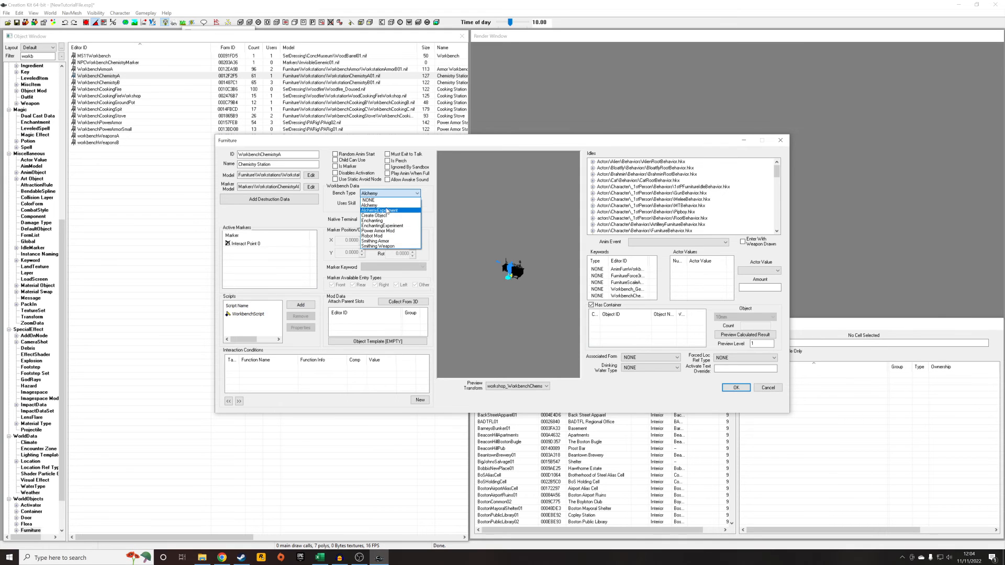
click(369, 199)
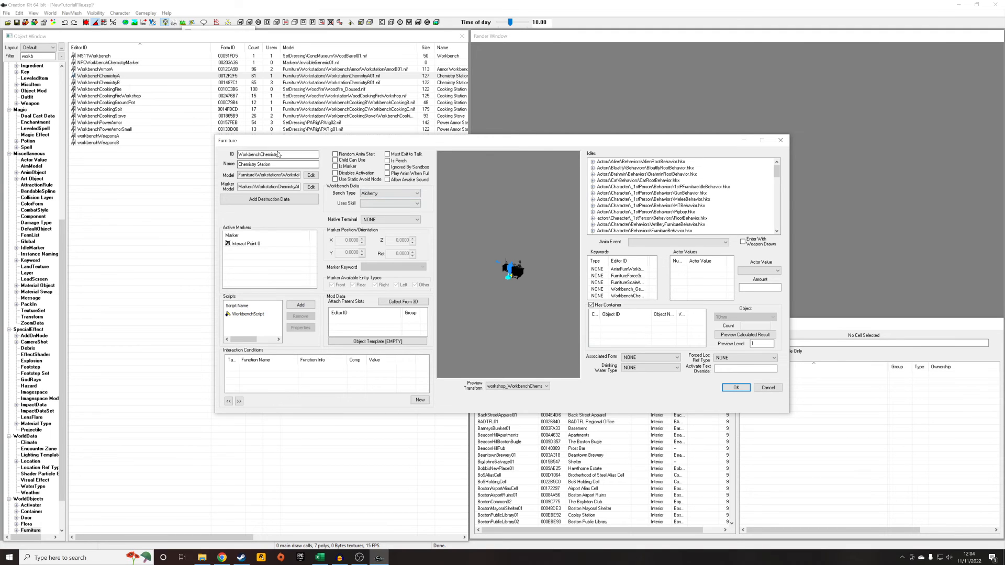
Step: Replace the ID with Tutorial_Workbench and select the Name field for renaming
triple_click(277, 154)
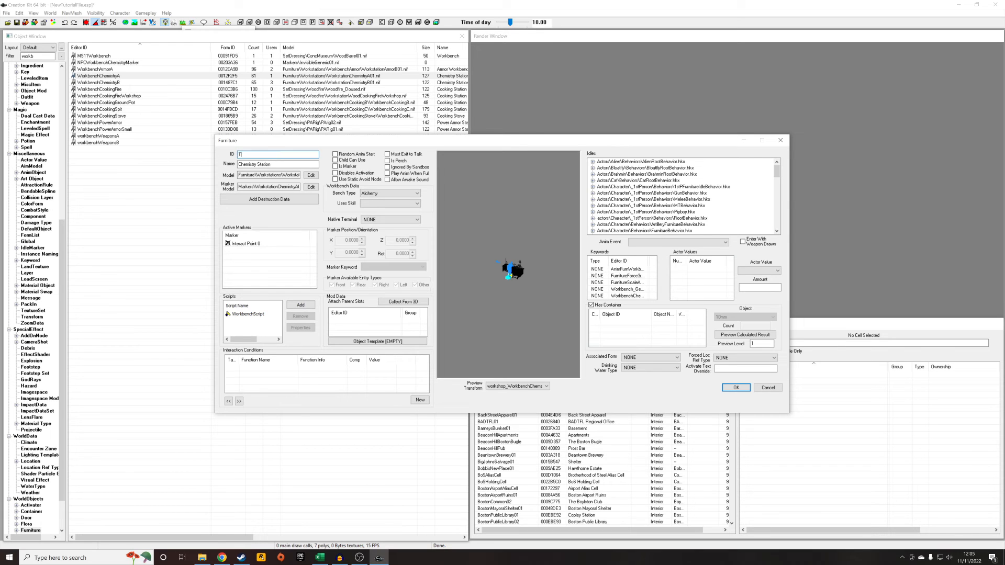
text(Tutorial_Workbench)
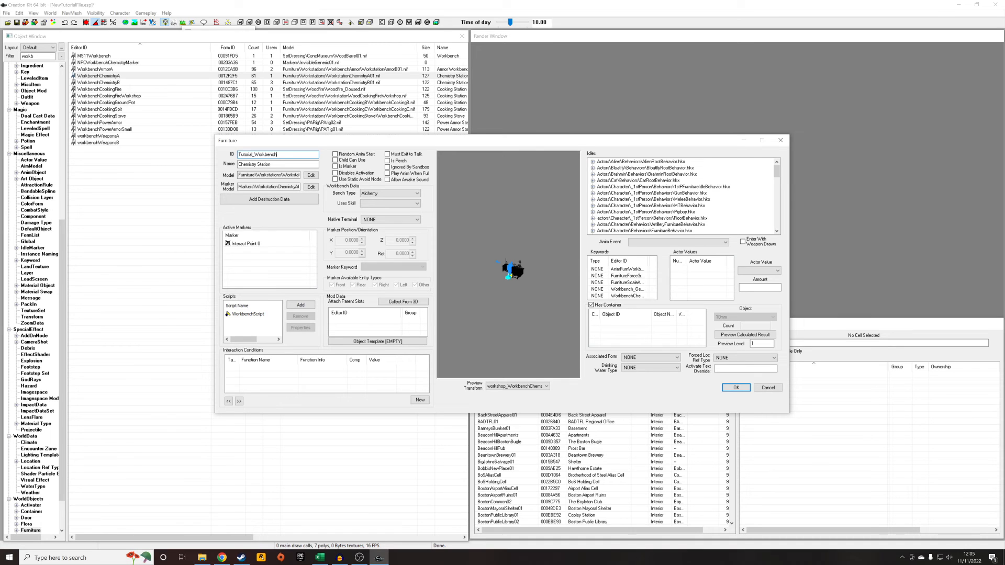
triple_click(254, 164)
text(Tutorial Workbench)
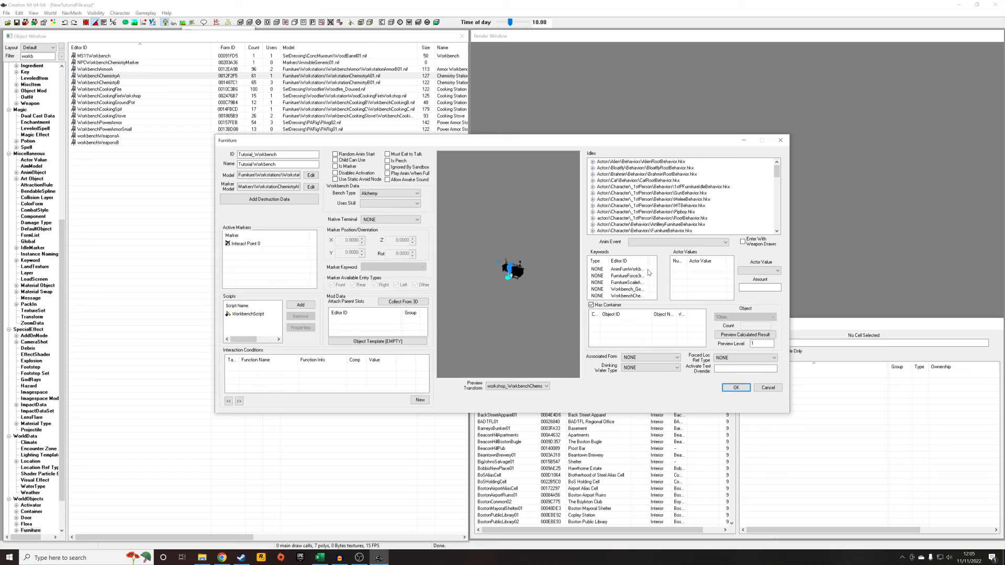
mouse_move(646, 262)
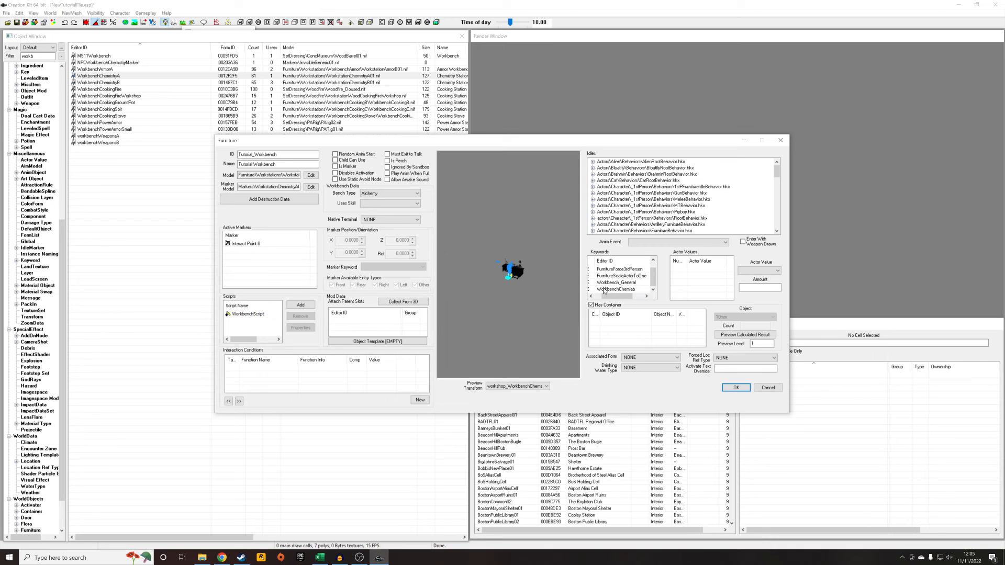
mouse_move(622, 294)
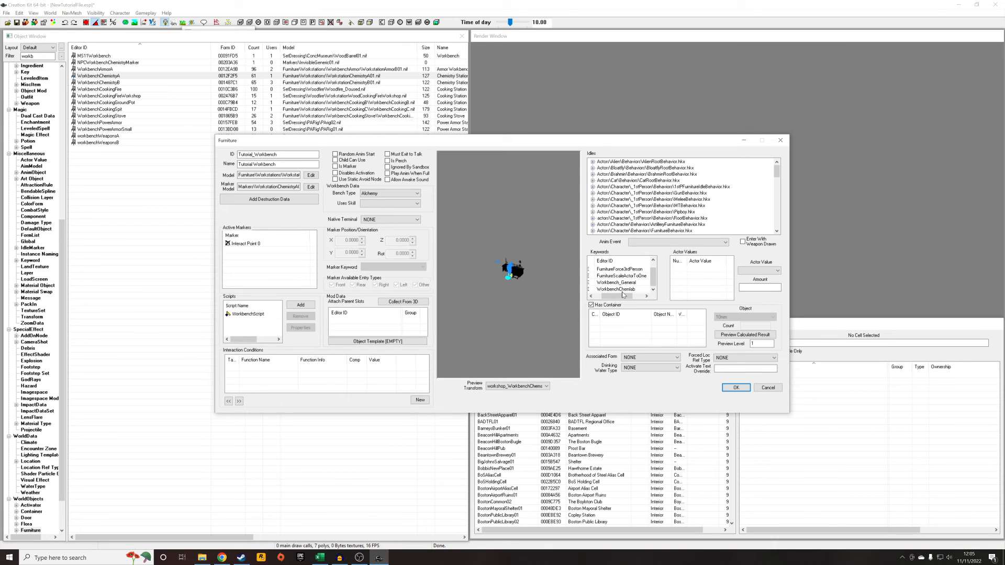
Step: Select WorkbenchChemlab in the Keywords list and delete it
click(616, 289)
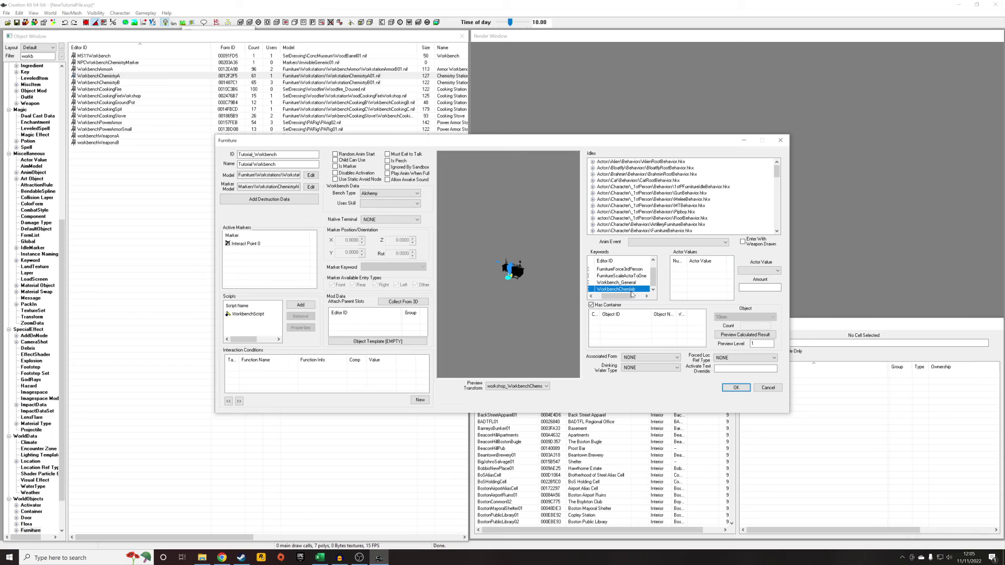
mouse_move(631, 294)
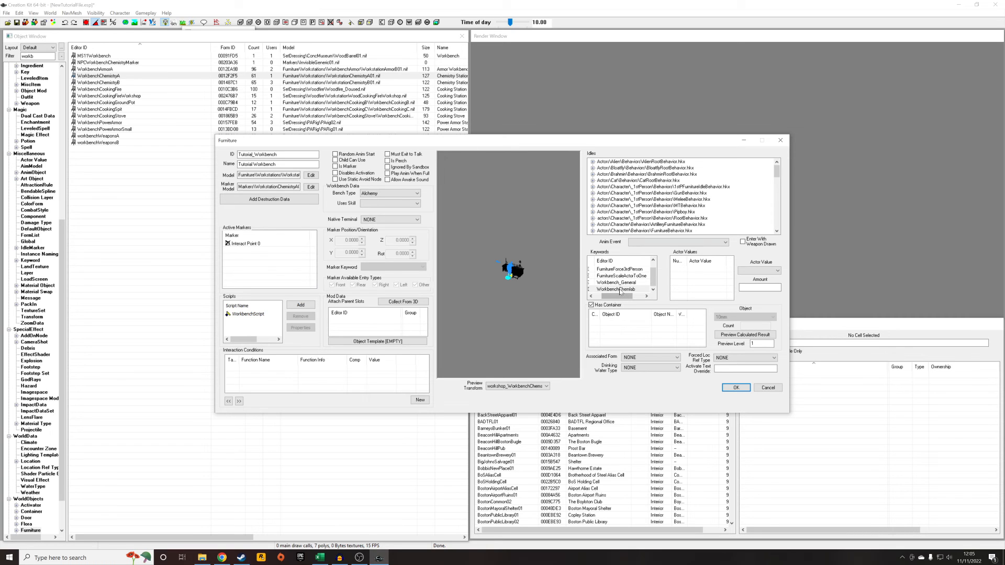
click(617, 289)
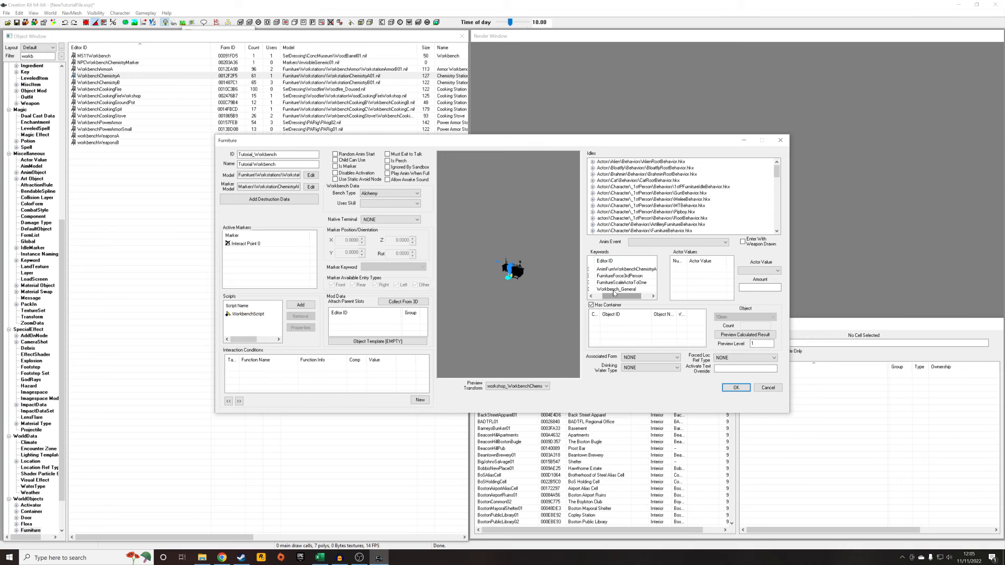
Step: Add Tutorial_WorkbenchKeyword via a 'tutoral' filter, then confirm and create a new form
click(311, 175)
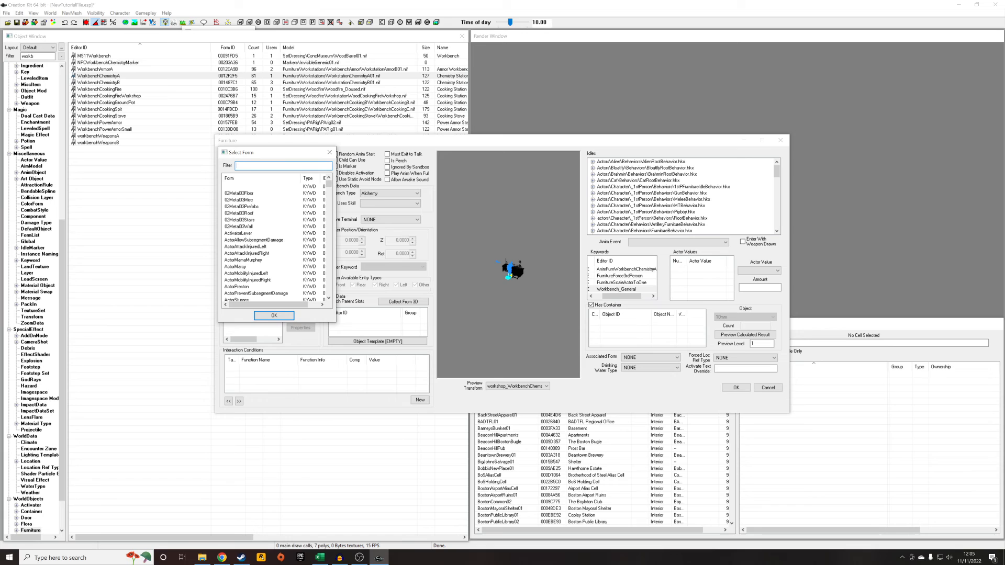
text(tutoral)
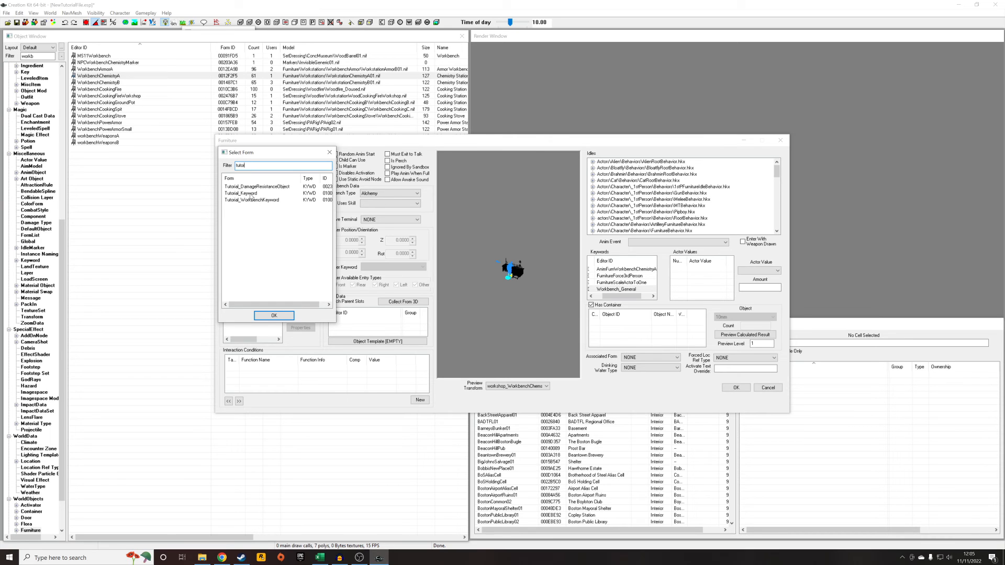
click(273, 315)
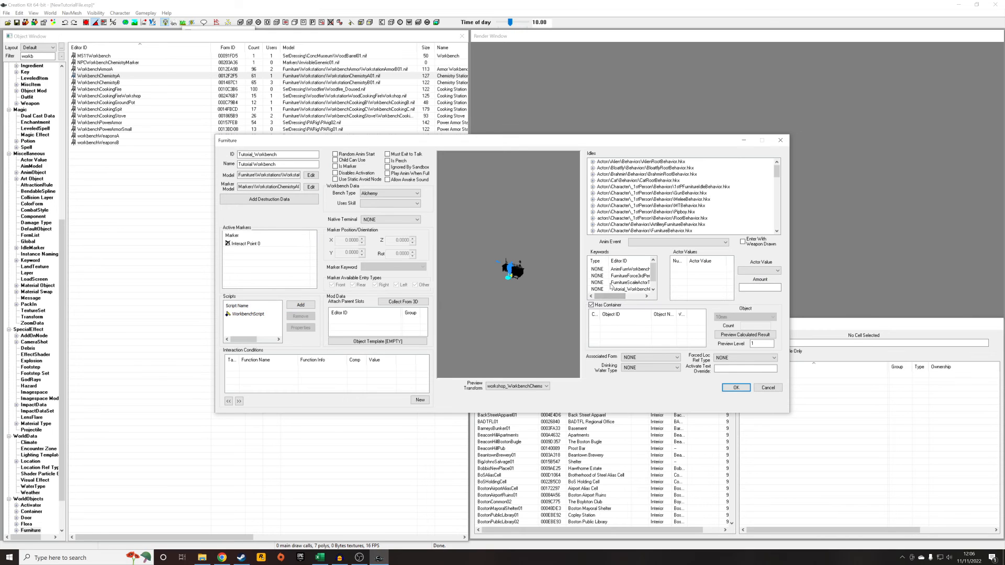
mouse_move(735, 388)
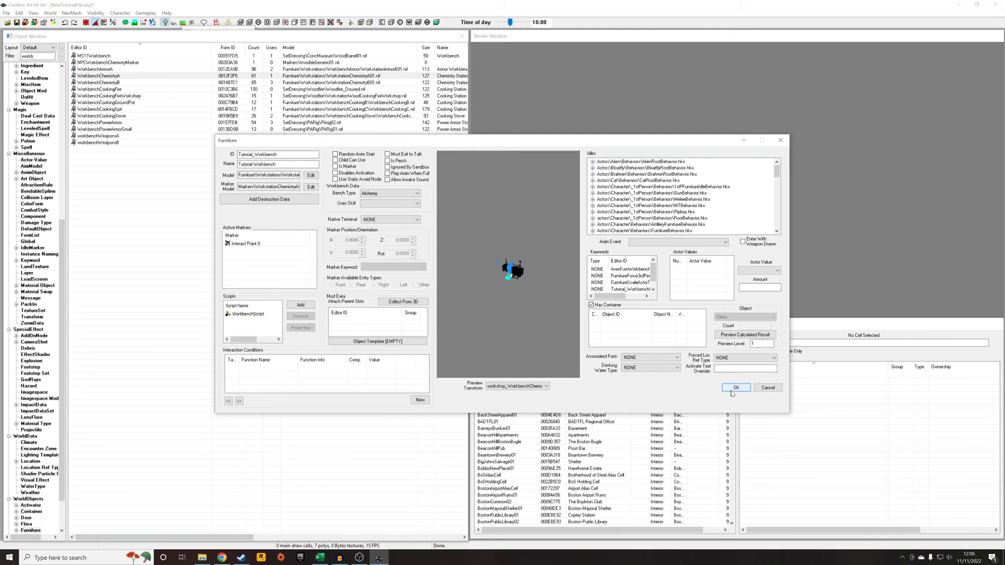
click(734, 387)
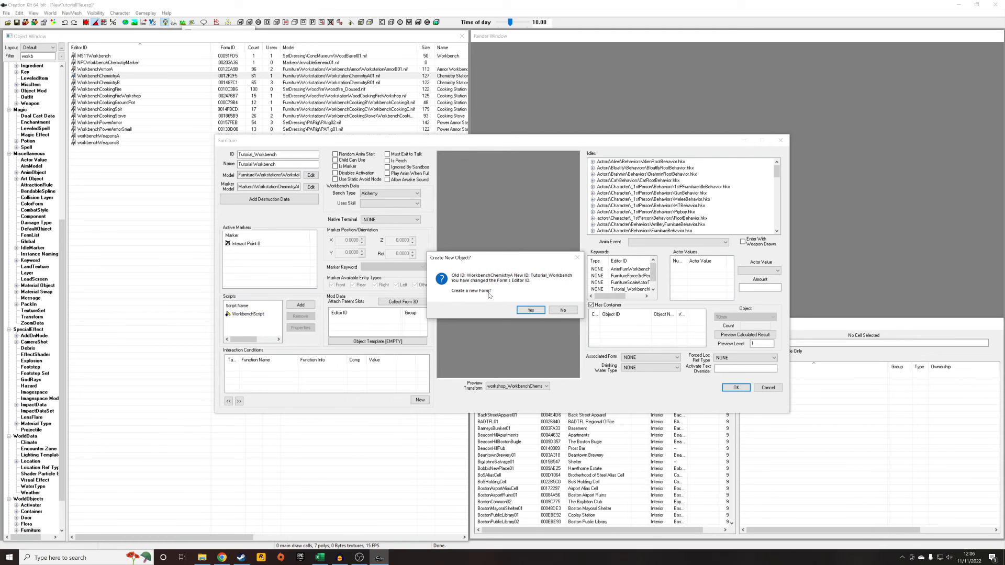
click(529, 309)
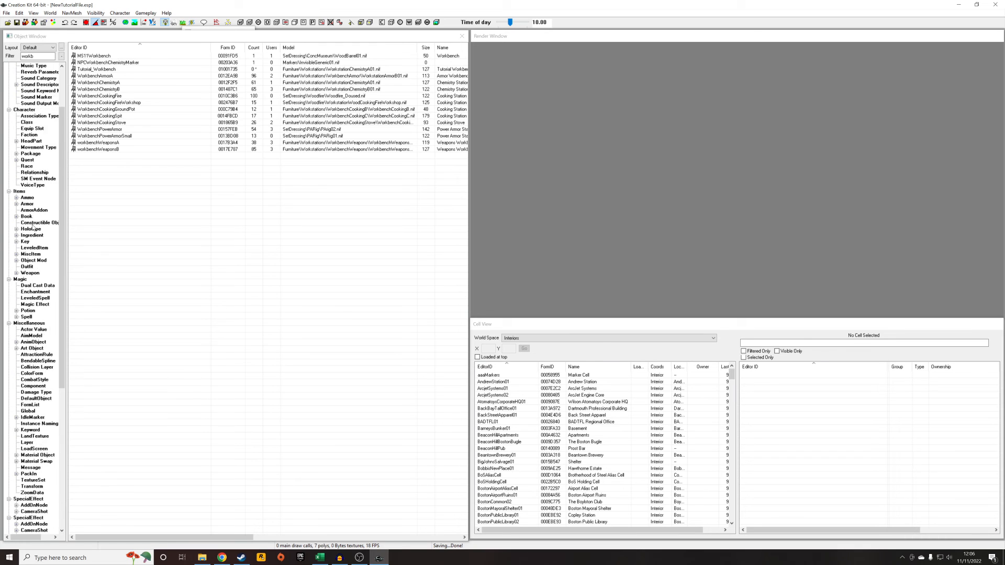
Step: Scroll to Constructible Object in the Object Window and select Tutorial_CO
scroll(up, 3)
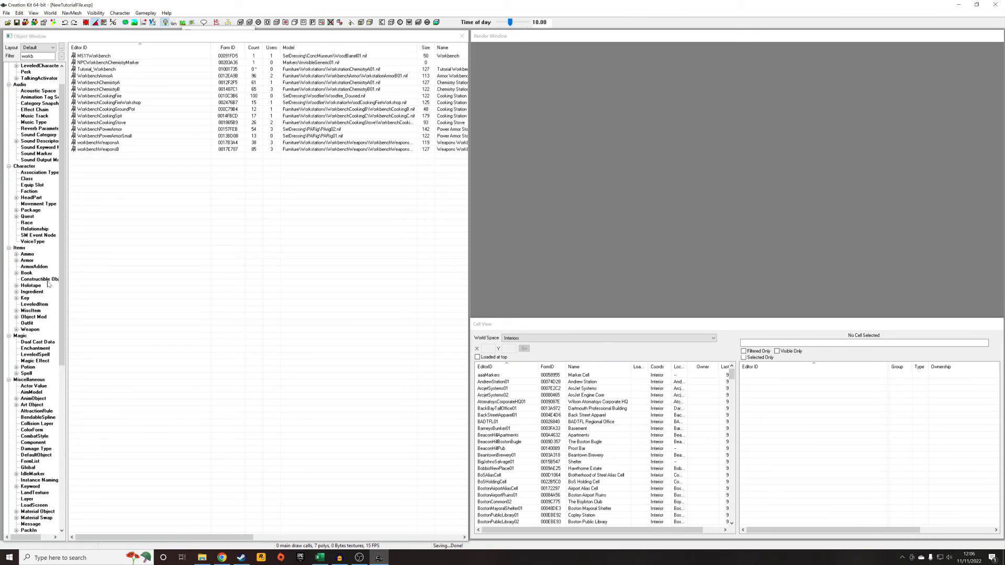
click(92, 56)
text(tutor)
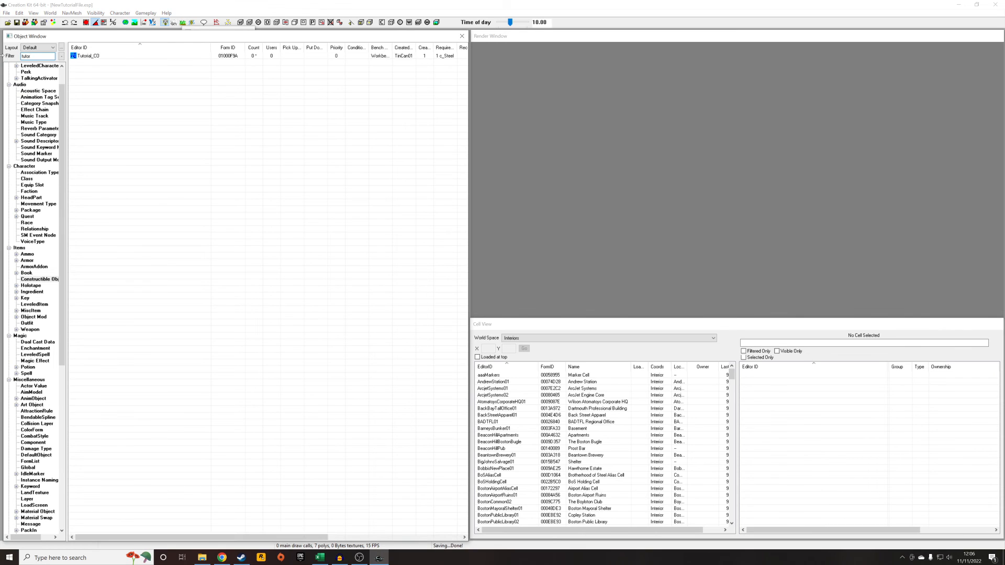
click(89, 56)
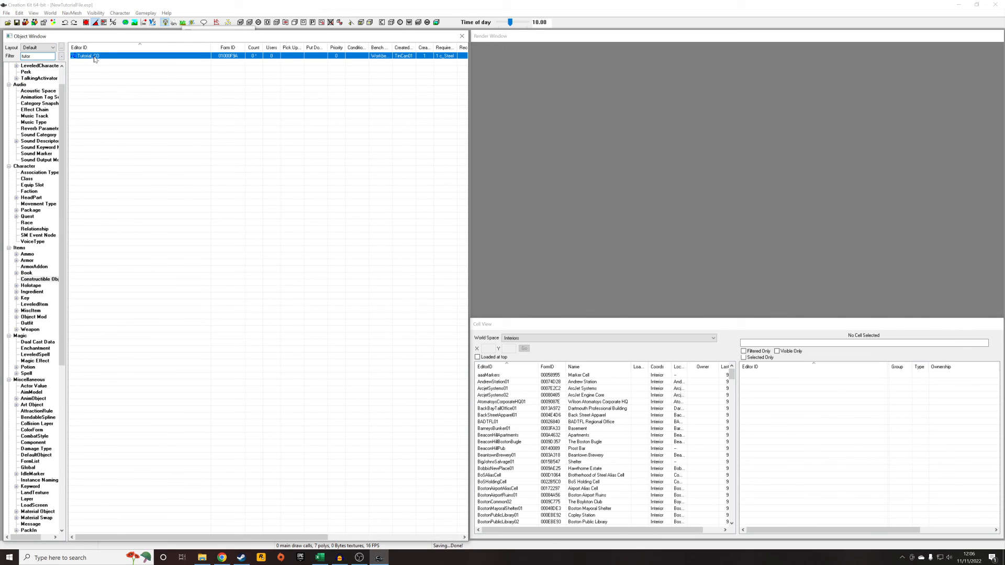
mouse_move(260, 182)
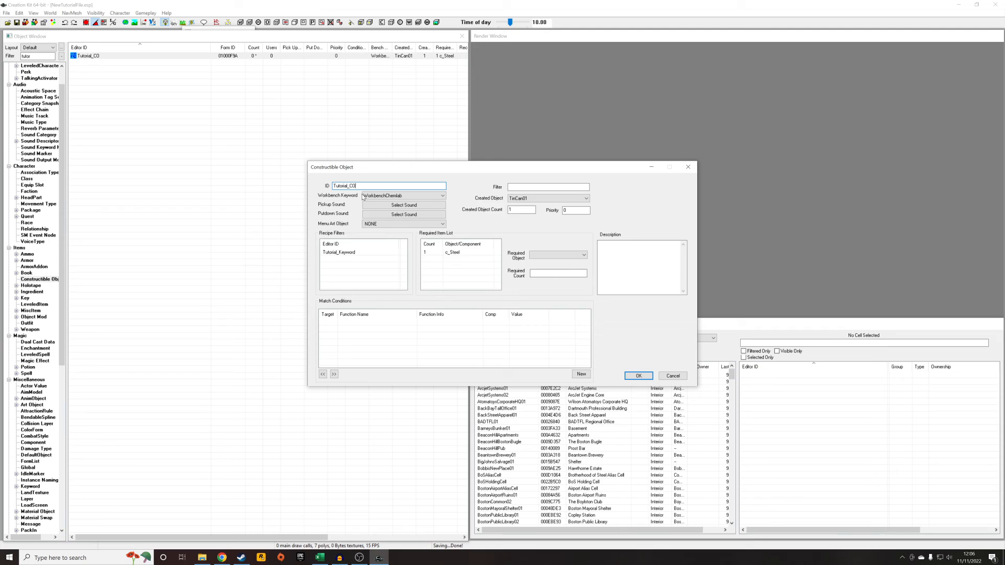
Step: Set the Workbench Keyword dropdown to Tutorial_WorkbenchKeyword
click(441, 195)
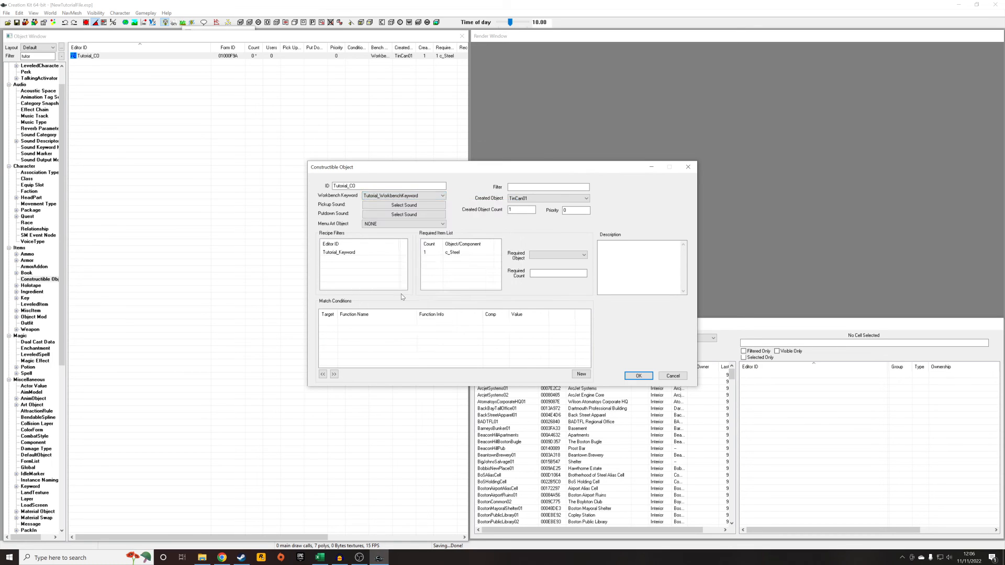
mouse_move(429, 307)
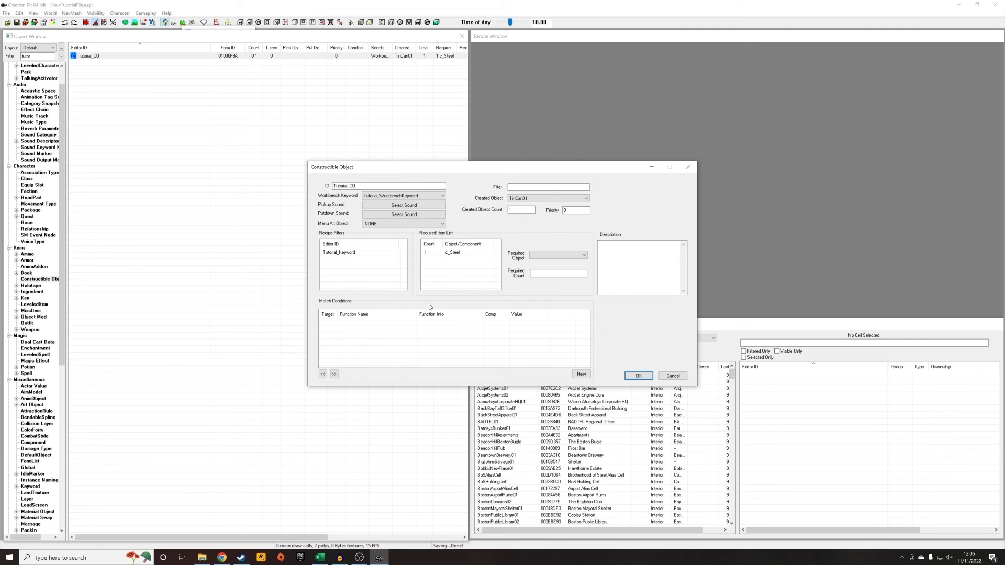
mouse_move(594, 336)
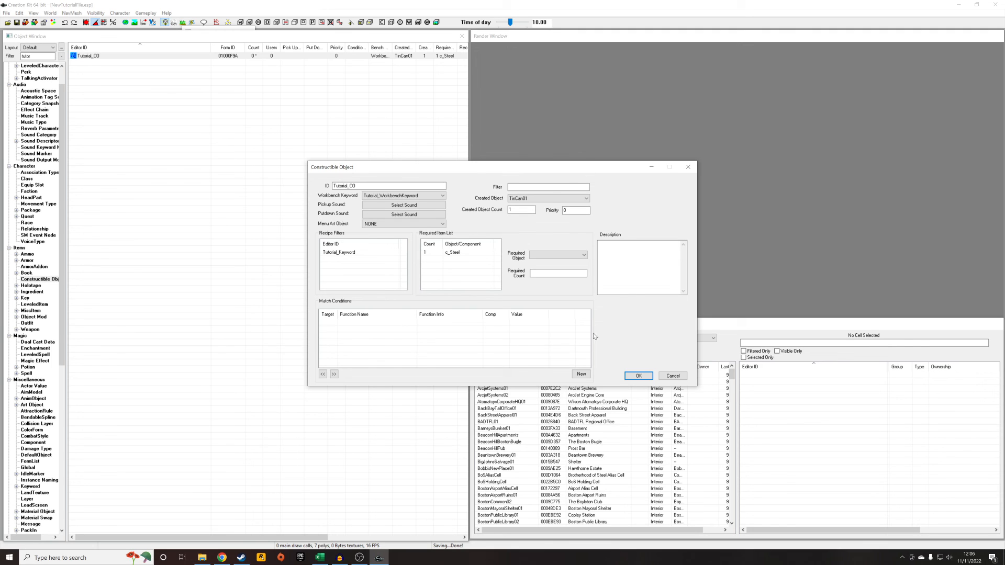
mouse_move(330, 259)
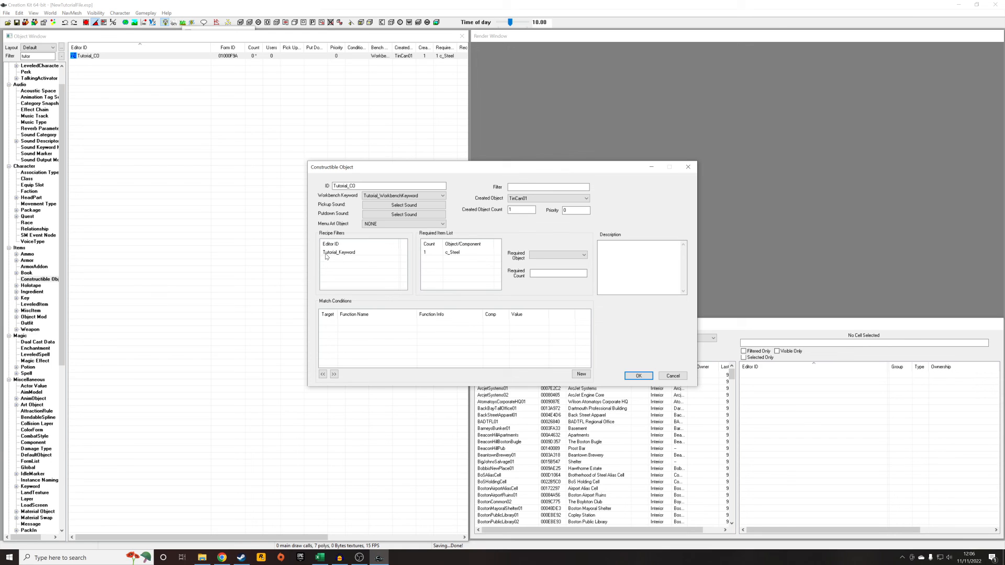
mouse_move(64, 228)
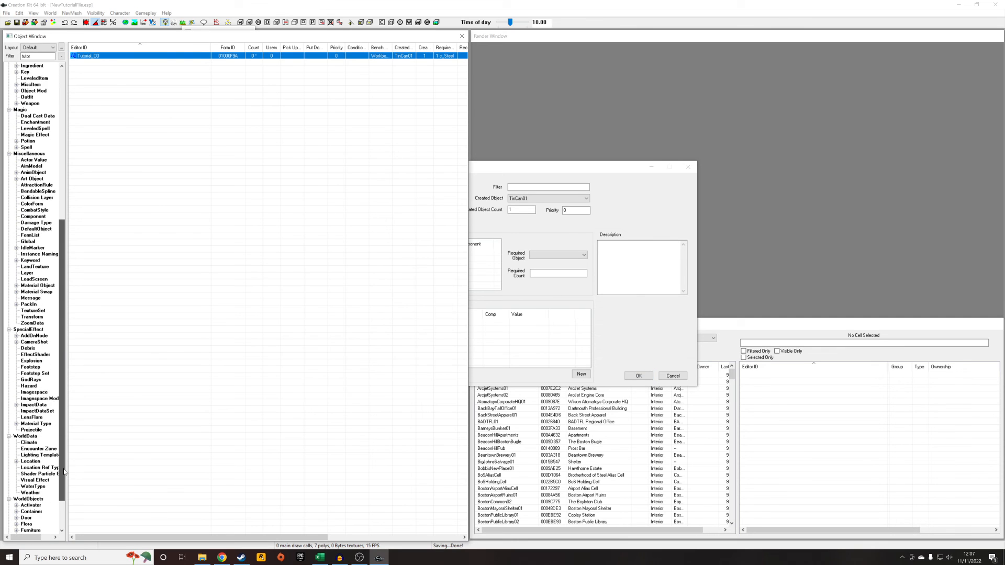
Step: Open Tutorial_Keyword and confirm it as a Recipe Filter named Tutorial Stuff
click(34, 391)
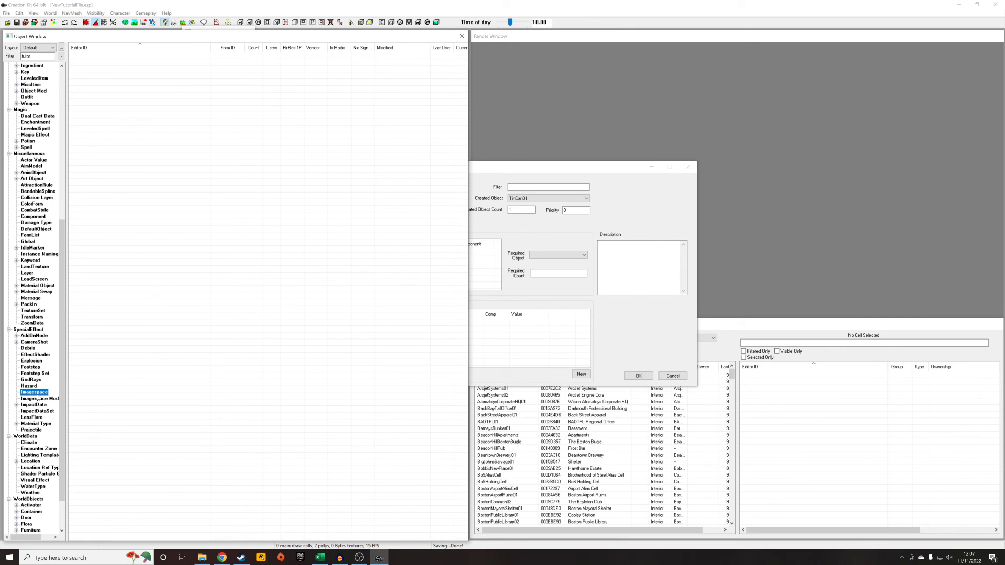
click(30, 260)
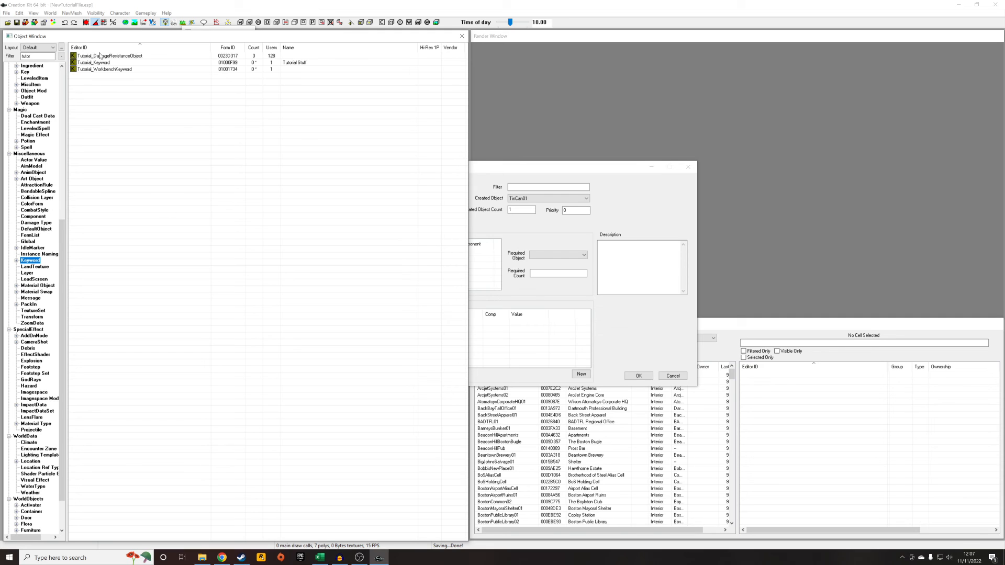
double_click(93, 63)
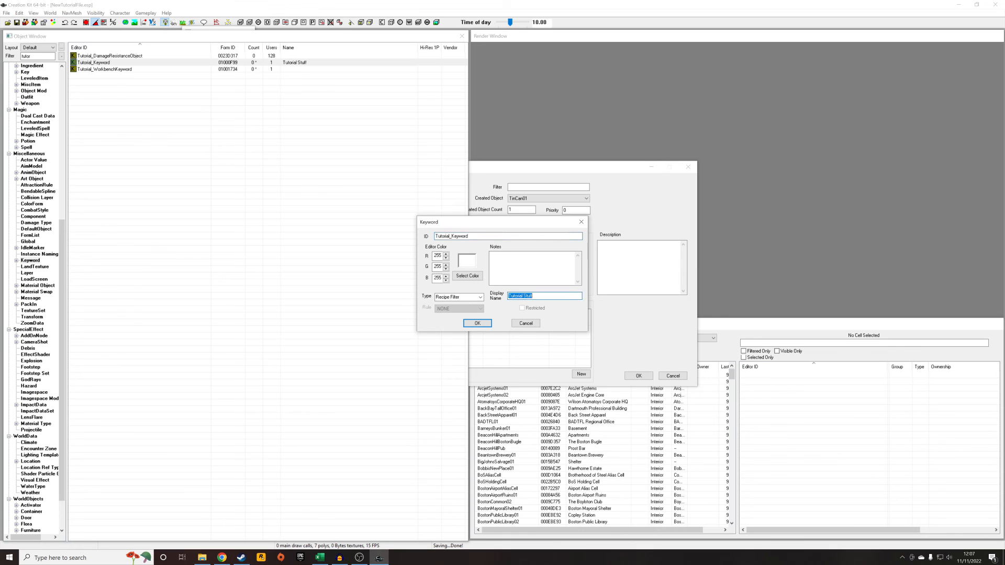
click(476, 322)
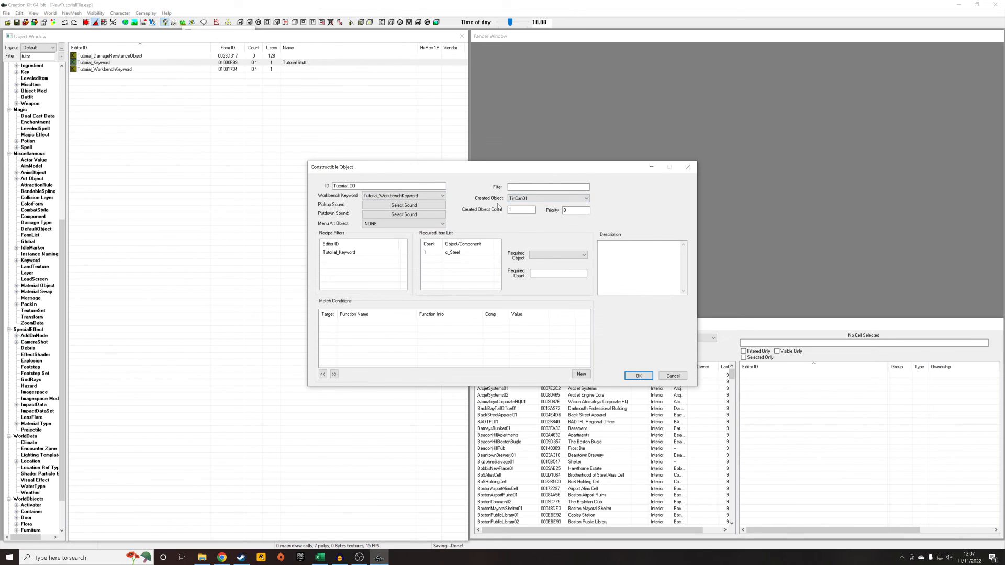
mouse_move(466, 257)
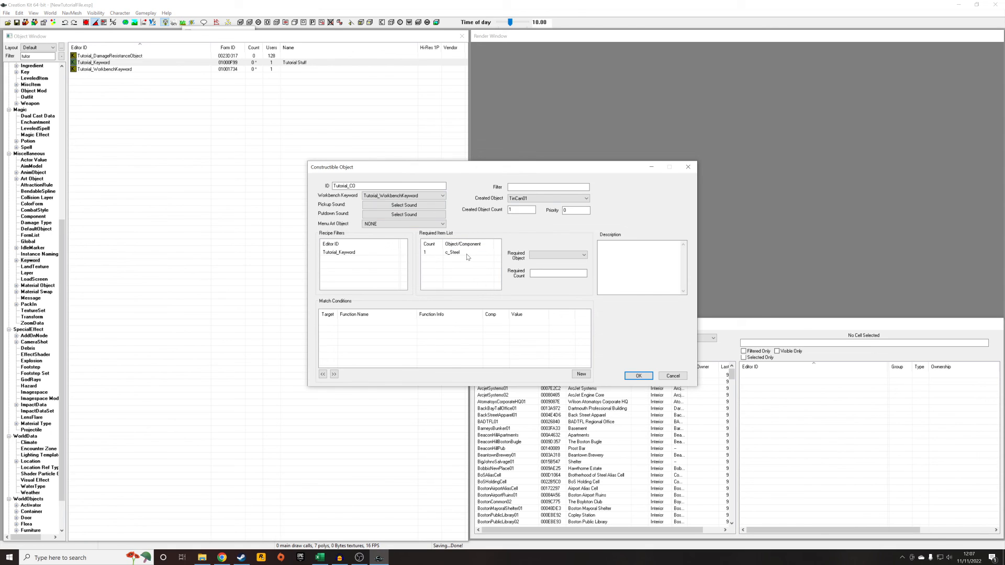
mouse_move(520, 198)
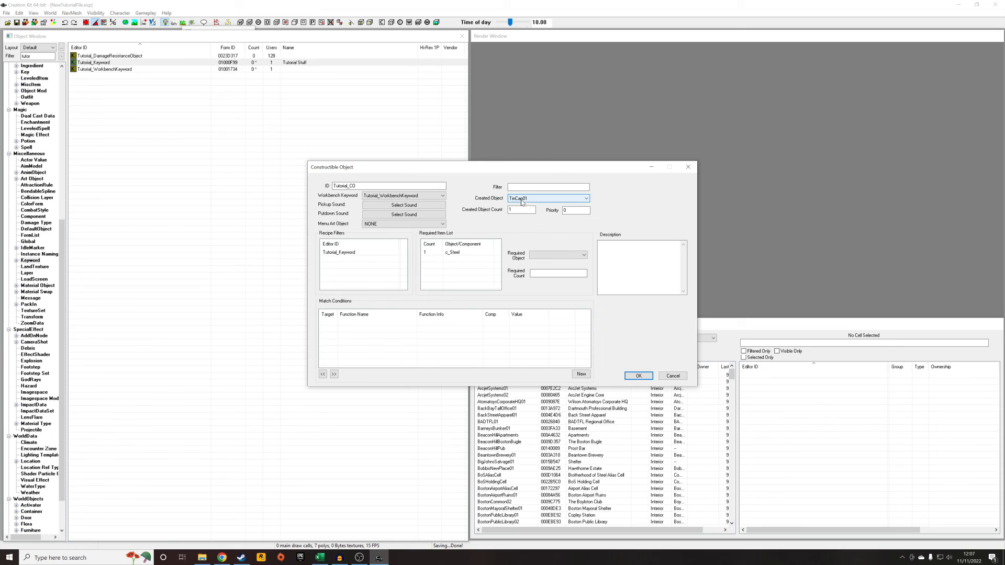
Step: Set c_Steel's required count to 5 and confirm the recipe with OK
click(455, 251)
text(5)
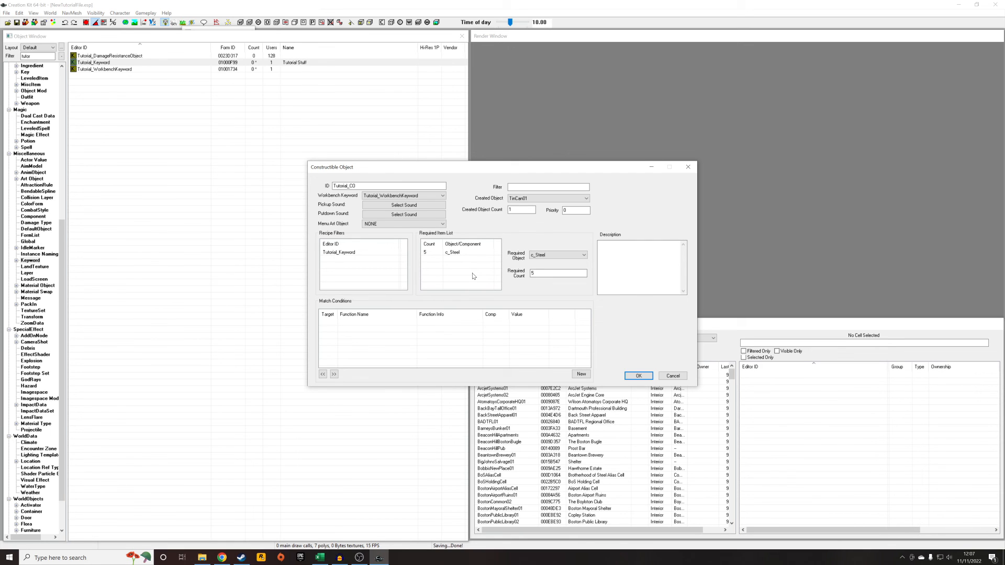
mouse_move(638, 376)
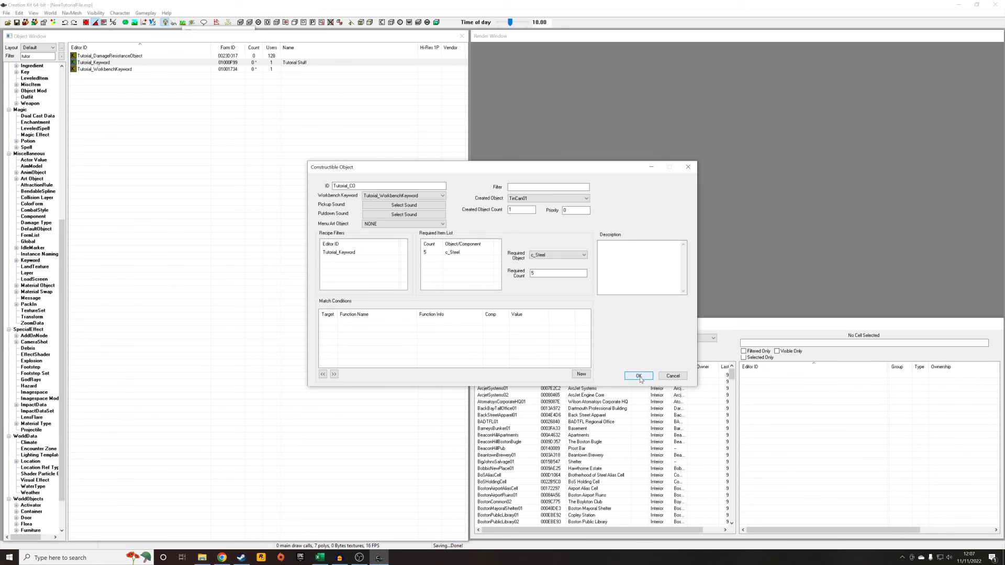
click(637, 375)
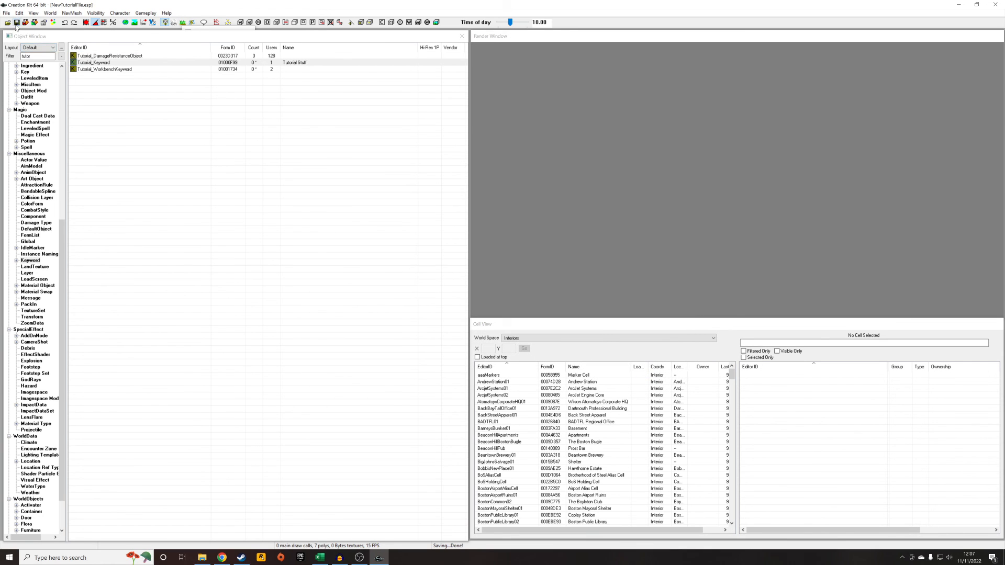
Step: Set Cell View to the Commonwealth worldspace and load the AbernathyFarmExt cell
click(711, 337)
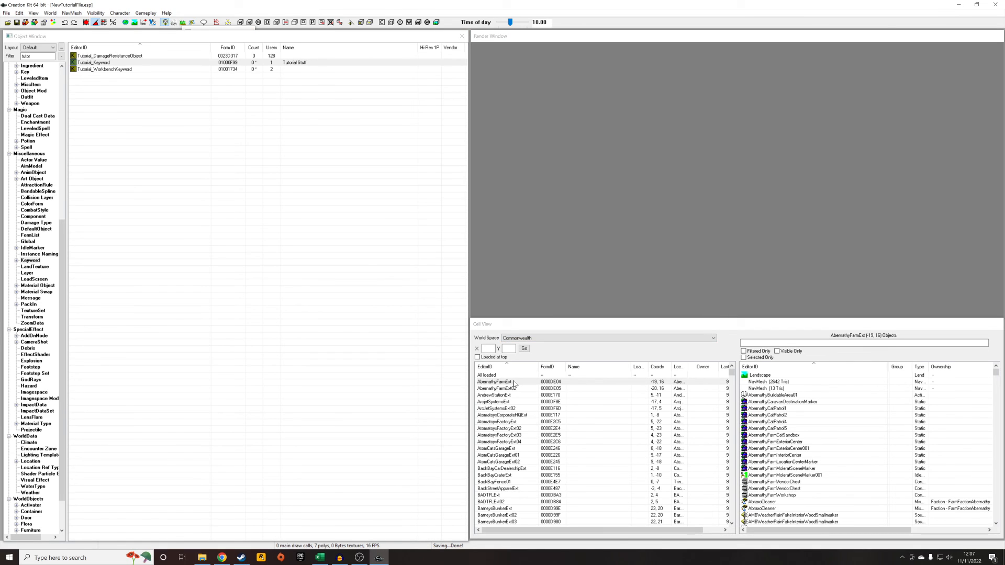
click(513, 381)
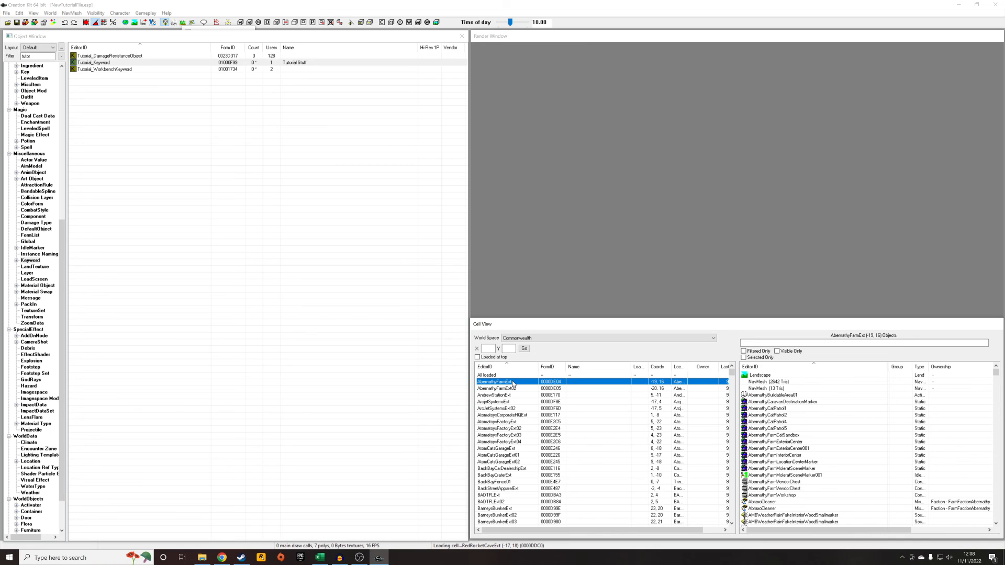
double_click(494, 381)
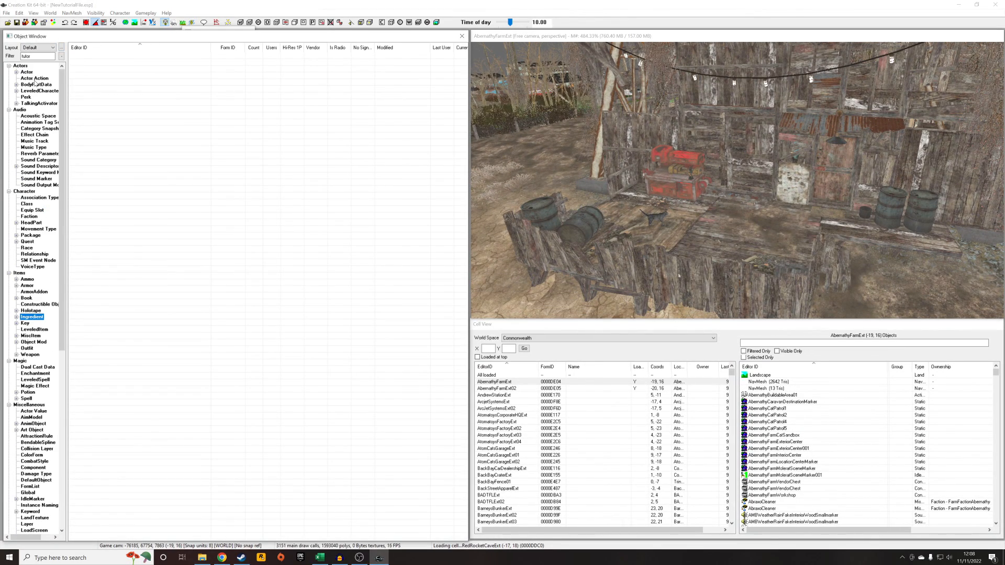
Step: Find Tutorial_Workbench under Furniture and place it on the farm porch beside the red toolbox
click(37, 115)
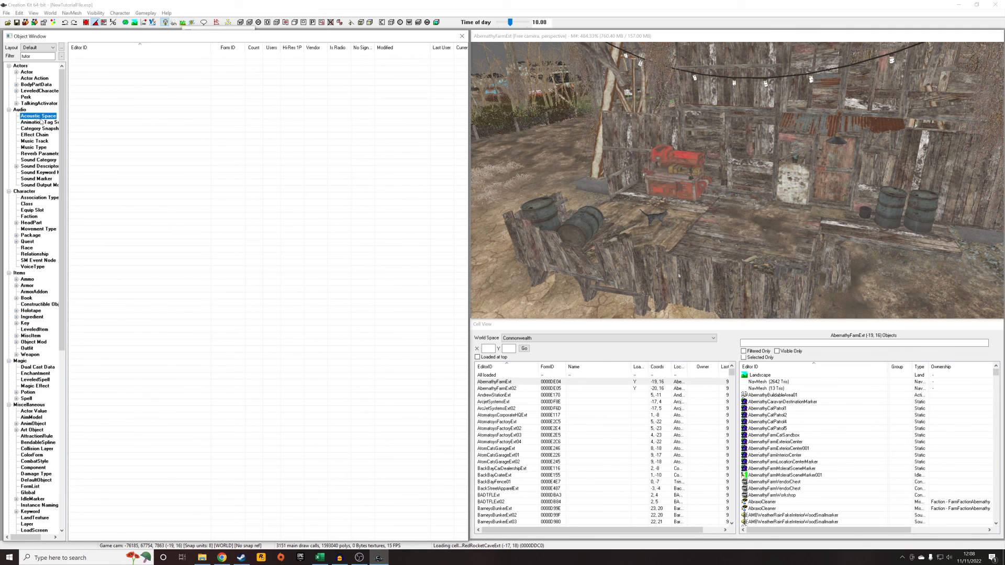
click(31, 530)
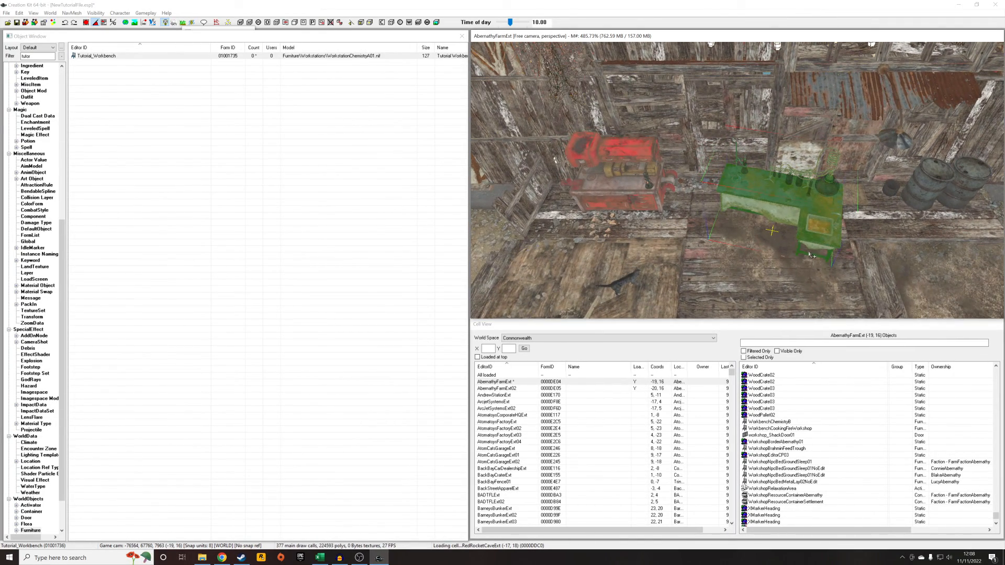
click(772, 231)
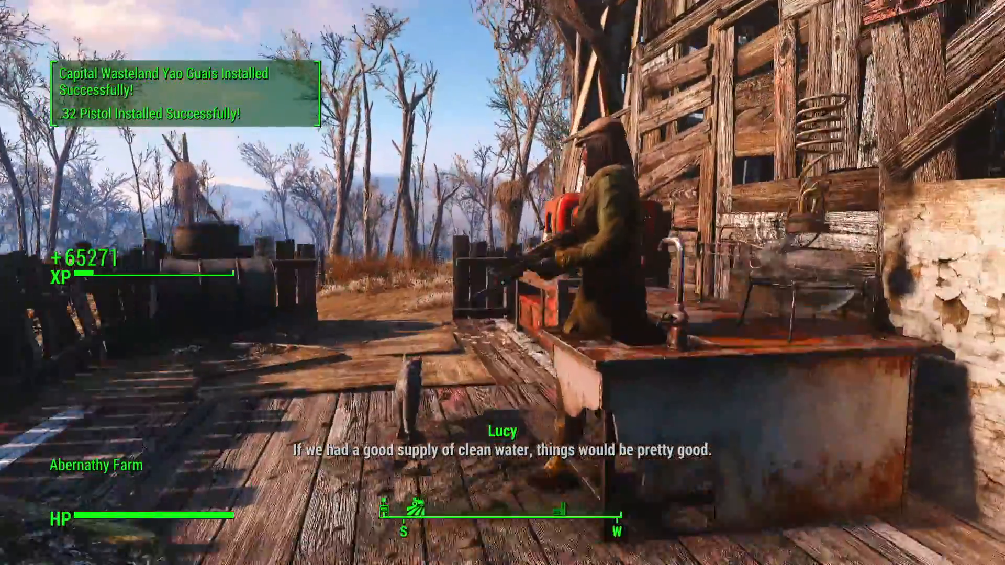
mouse_move(502, 283)
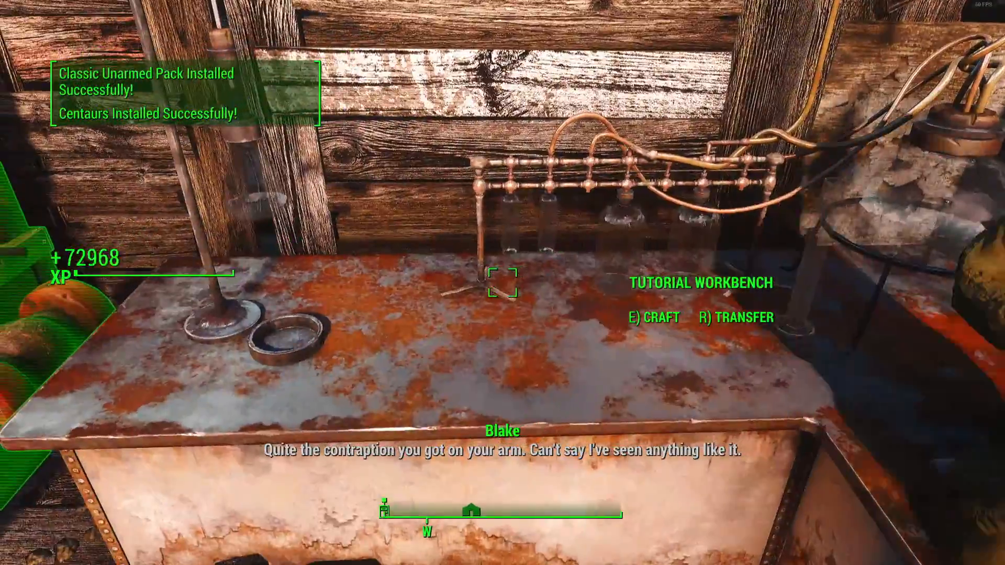
Step: Open the Tutorial Workbench crafting menu, view the Tutorial Stuff Tin Can recipe, then exit
key(e)
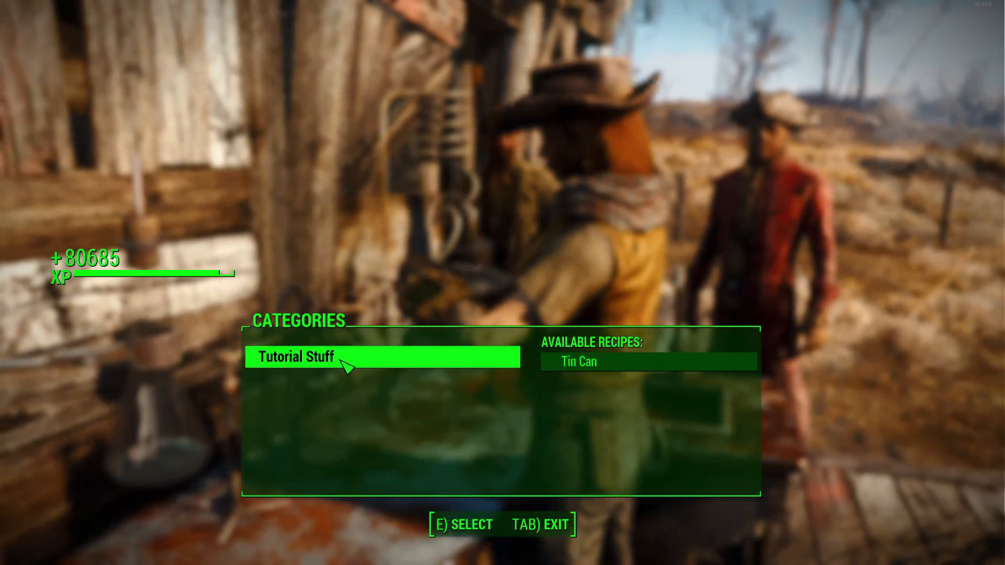
key(e)
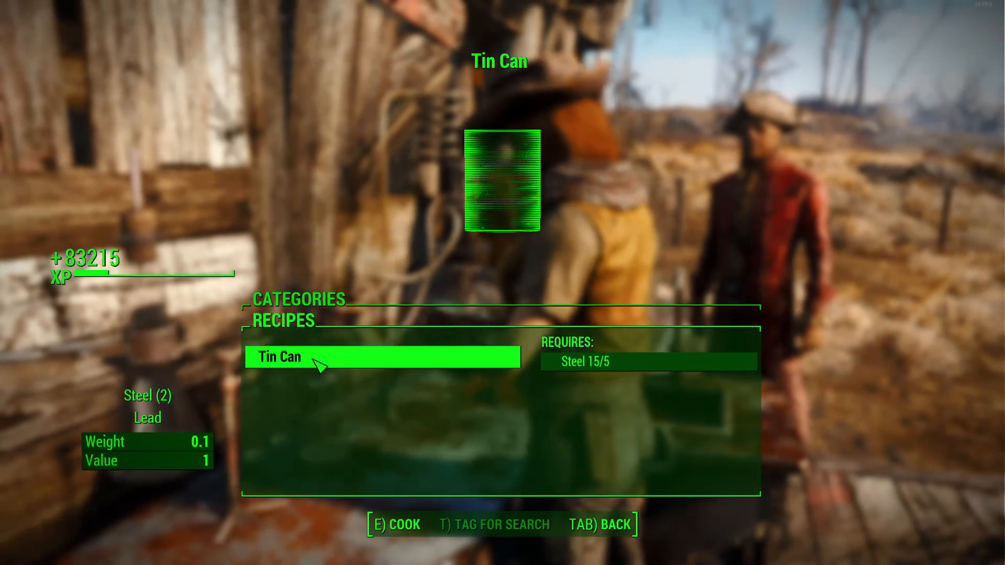
key(e)
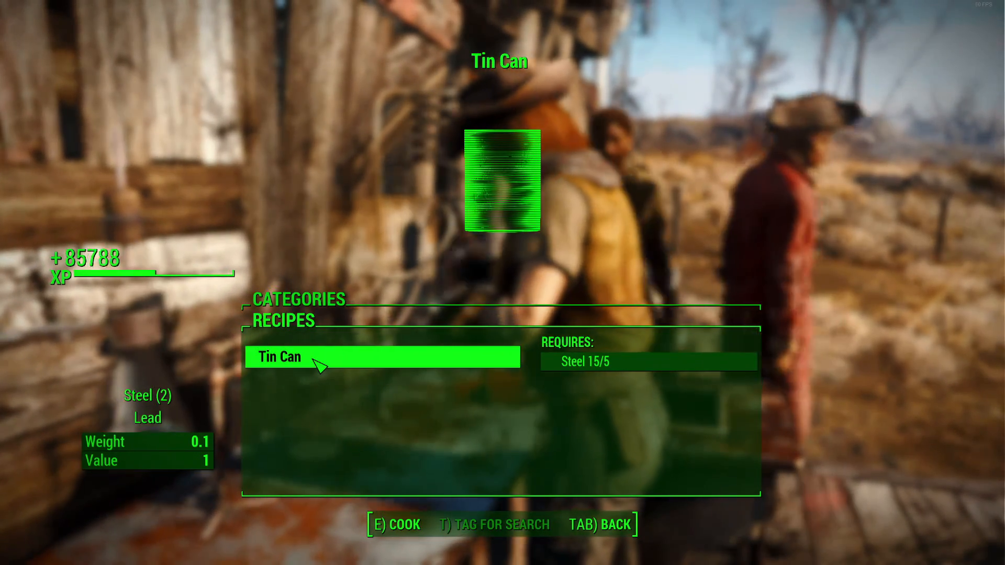
key(e)
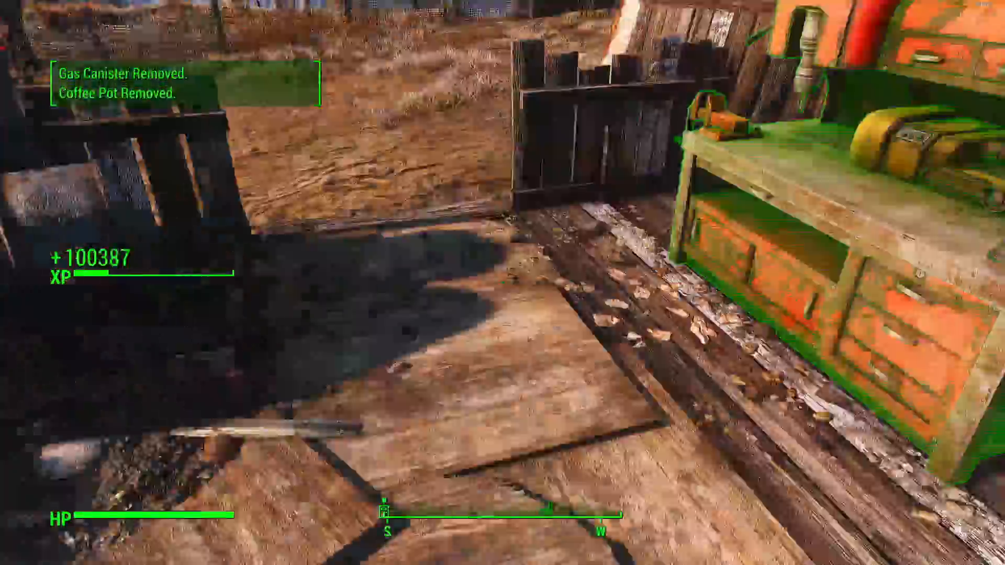
mouse_move(502, 283)
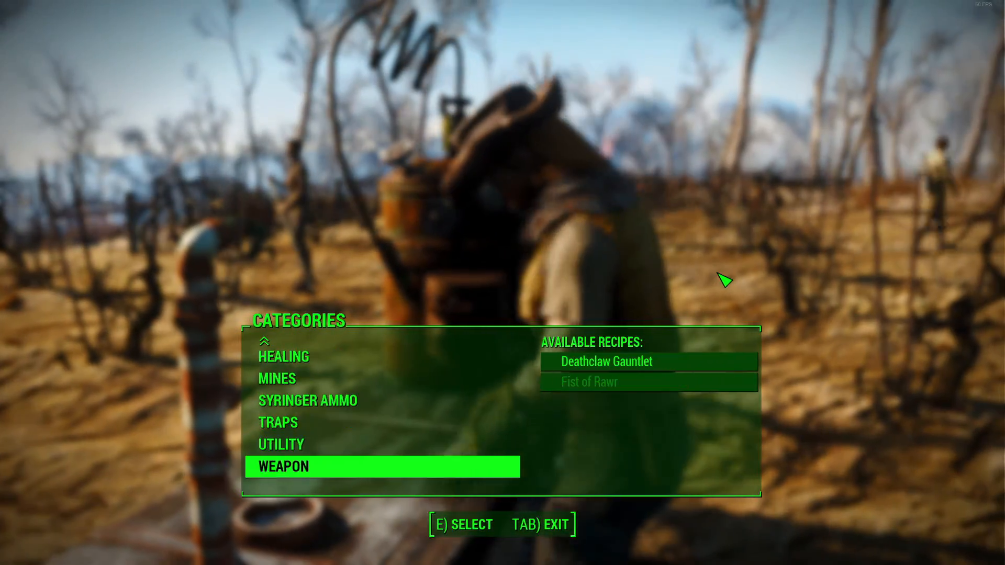
scroll(up, 3)
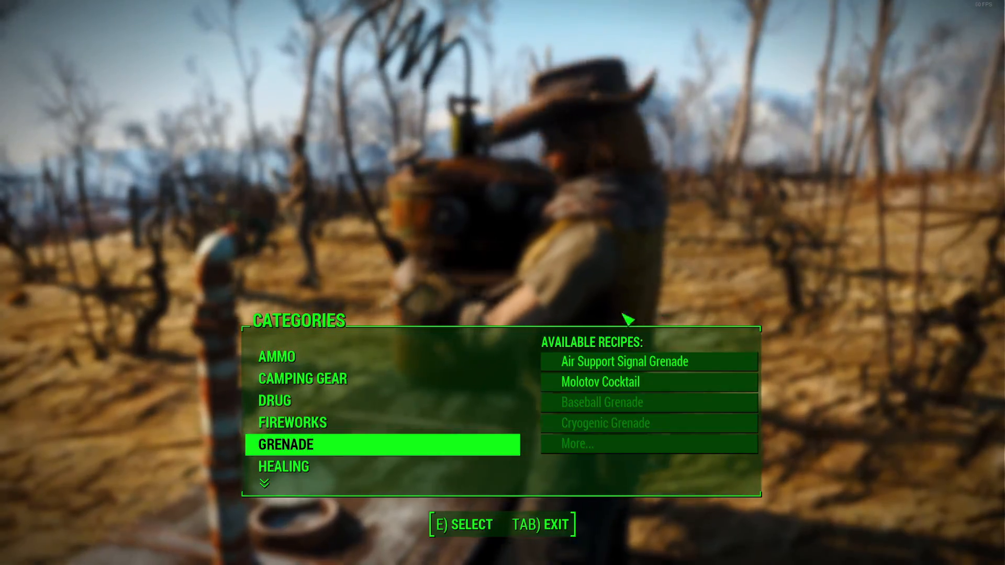
key(tab)
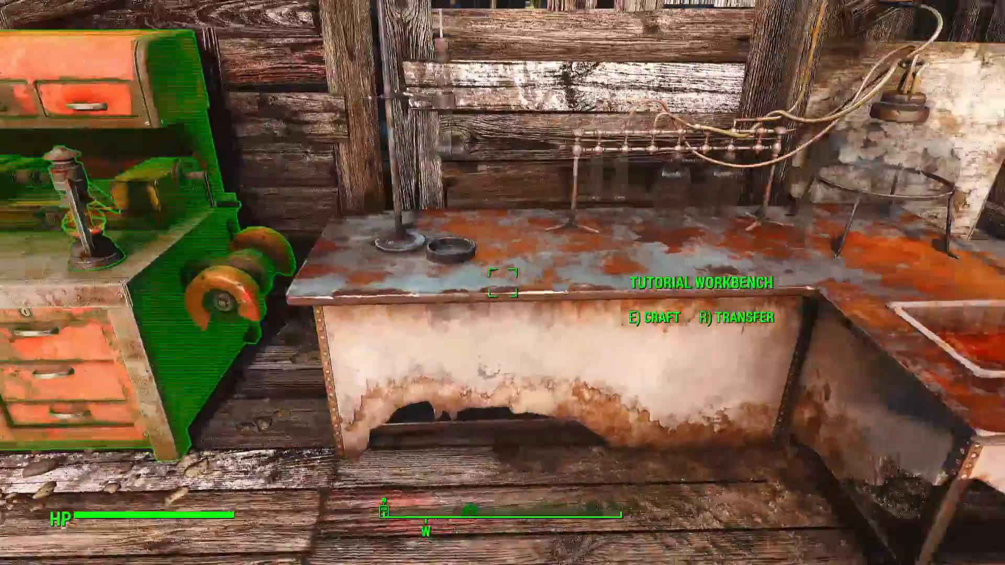
key(e)
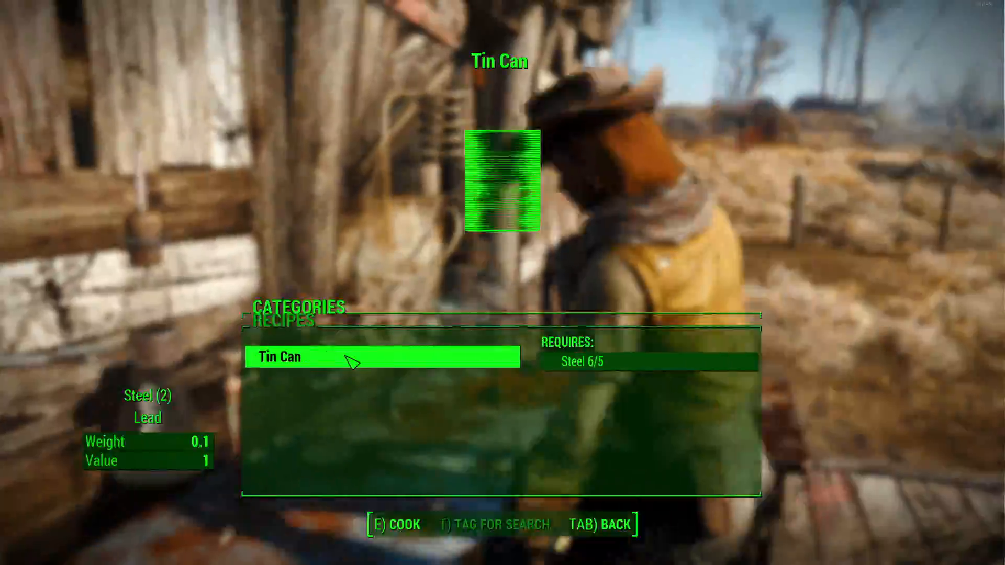
key(tab)
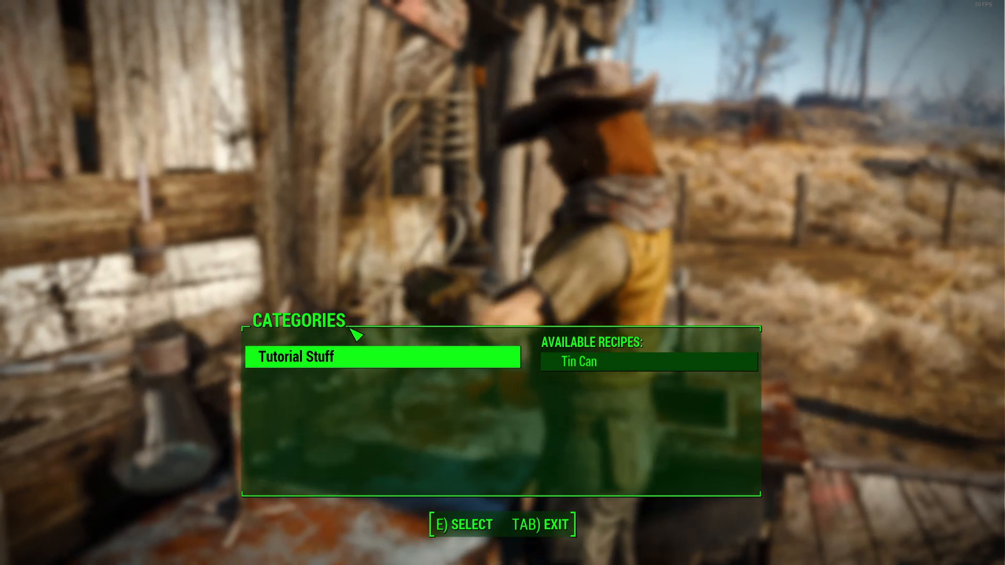
key(tab)
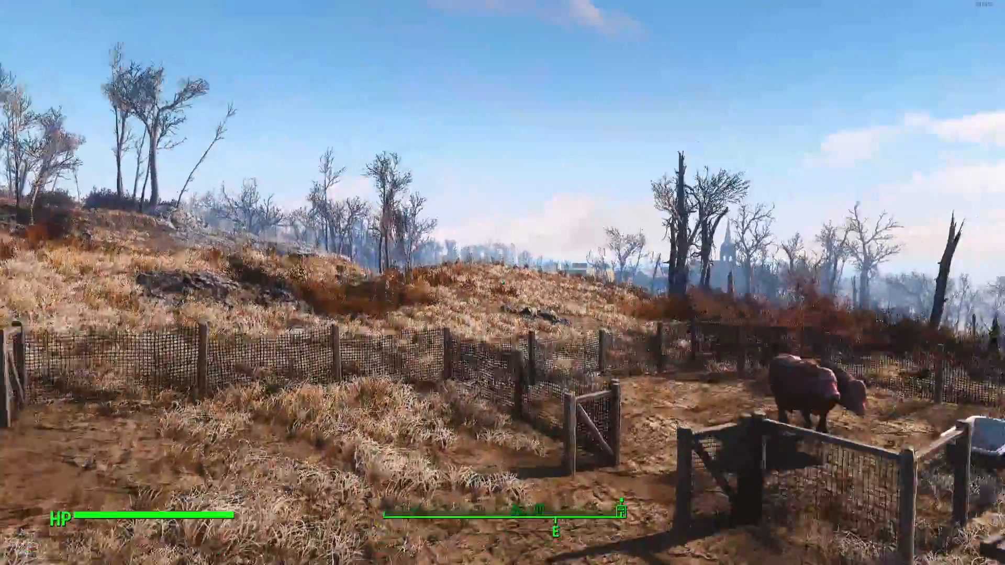